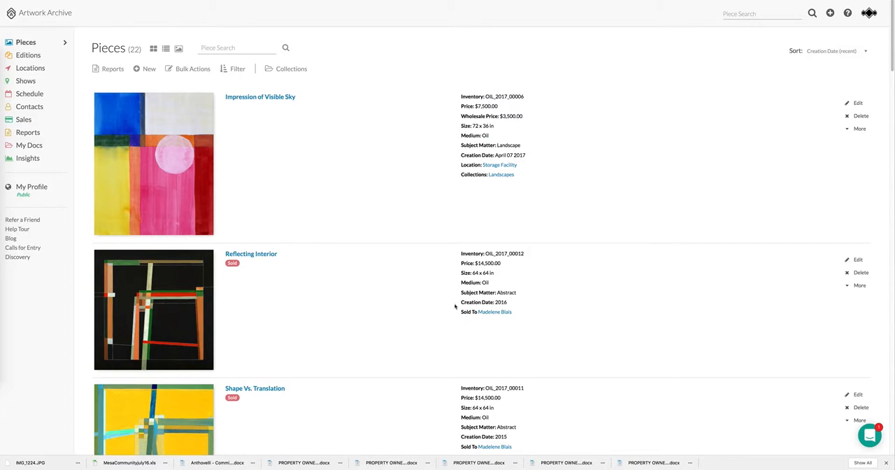
pyautogui.moveTo(361, 134)
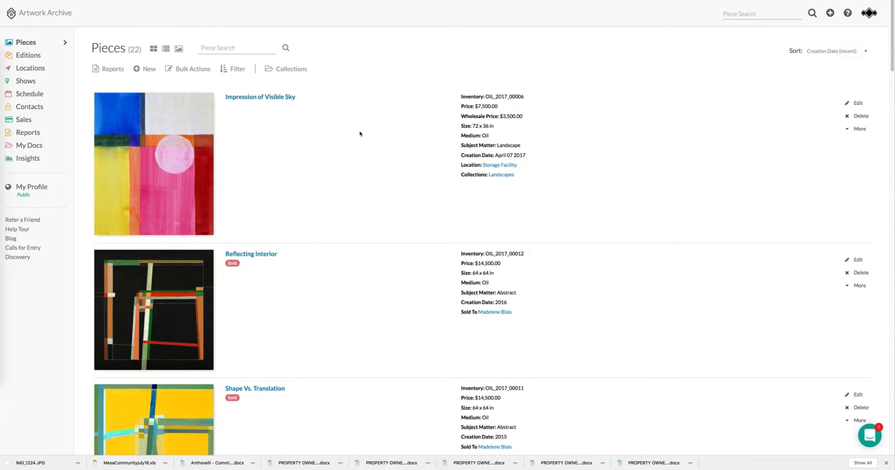
pyautogui.moveTo(576, 303)
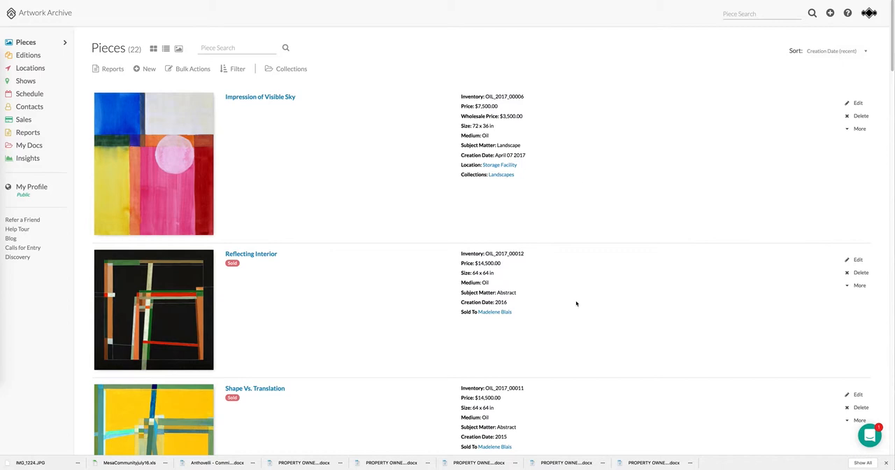
pyautogui.moveTo(559, 188)
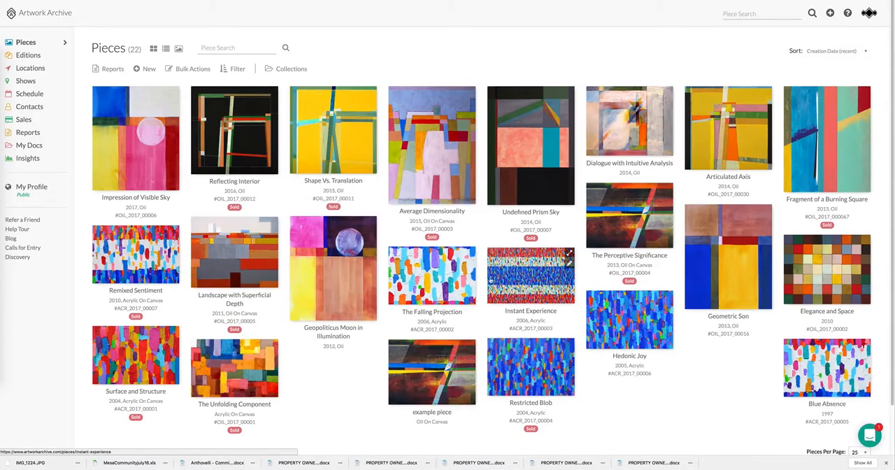
pyautogui.moveTo(166, 48)
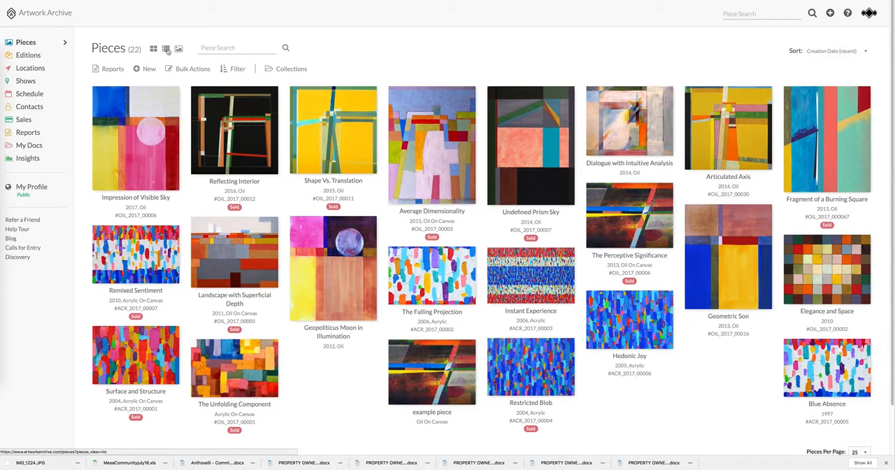
# Step: Start a new inventory report from the Reports section
pyautogui.click(165, 48)
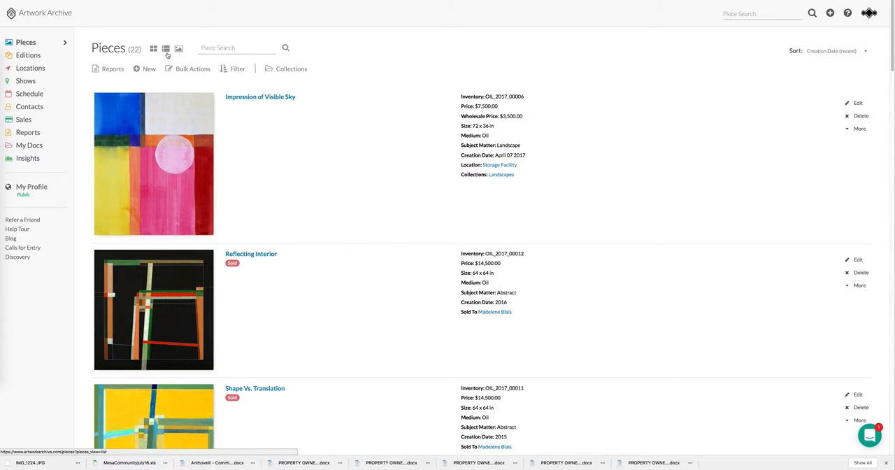
pyautogui.click(112, 69)
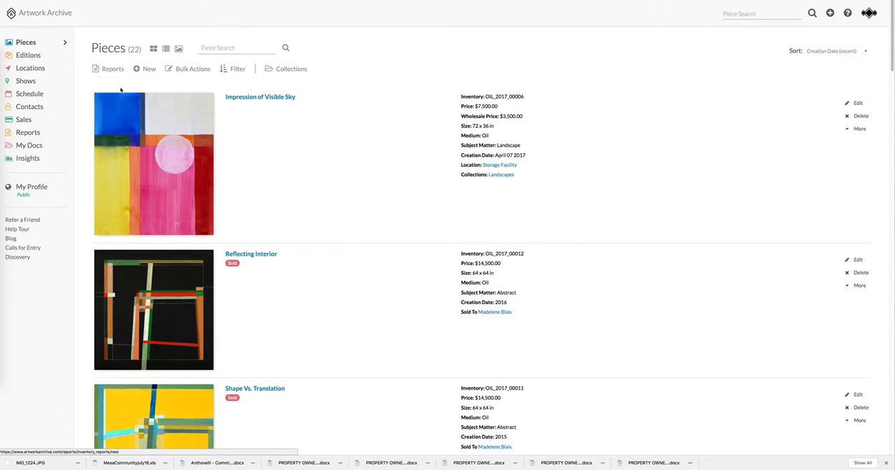
pyautogui.click(112, 68)
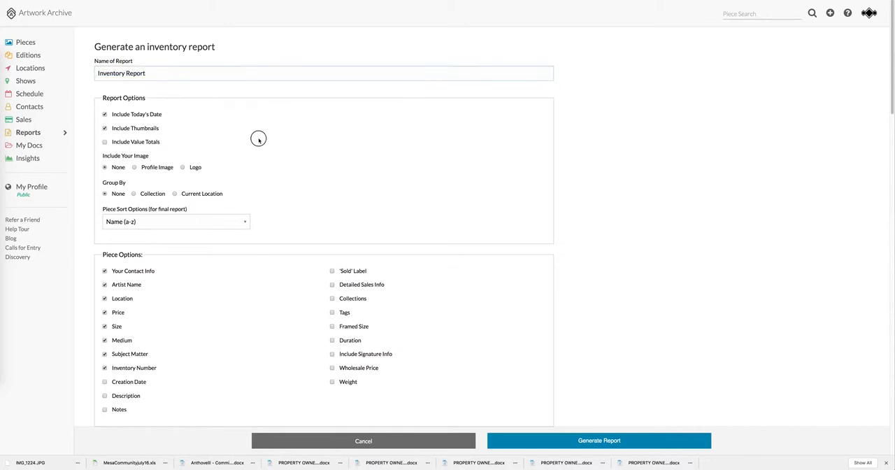
# Step: Move down through Report Options and Piece Options to the piece selection
pyautogui.scroll(-3)
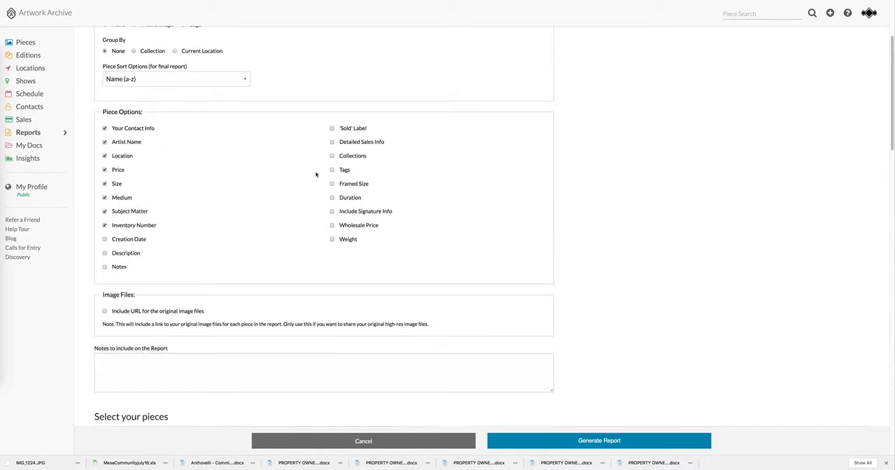
pyautogui.moveTo(155, 184)
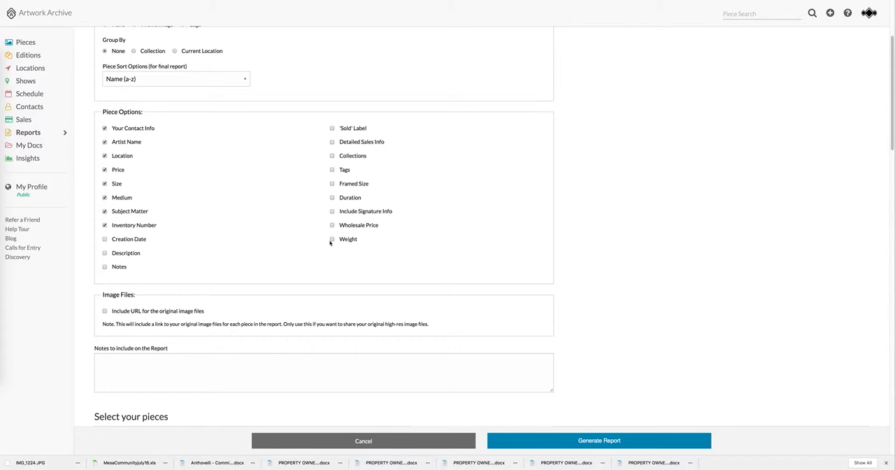
pyautogui.moveTo(310, 233)
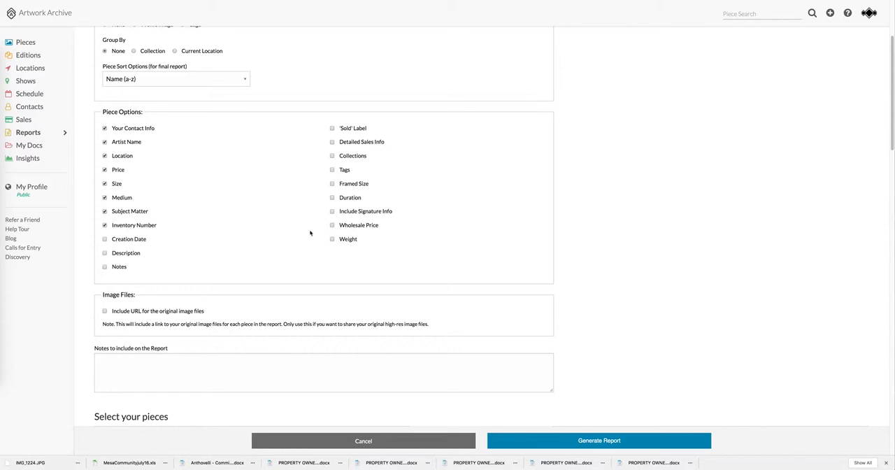
pyautogui.scroll(-3)
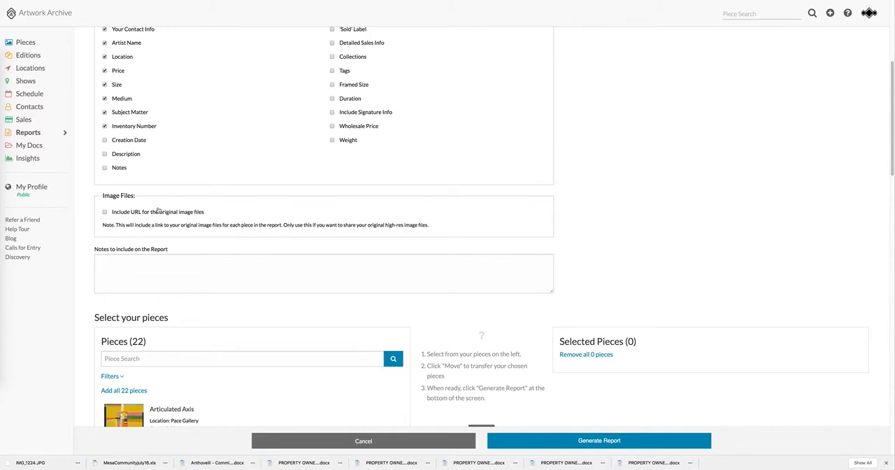
pyautogui.moveTo(205, 212)
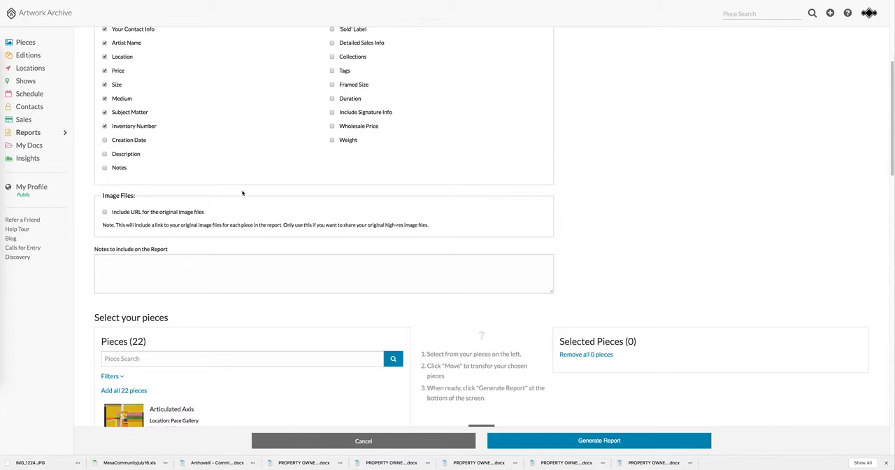
pyautogui.scroll(-3)
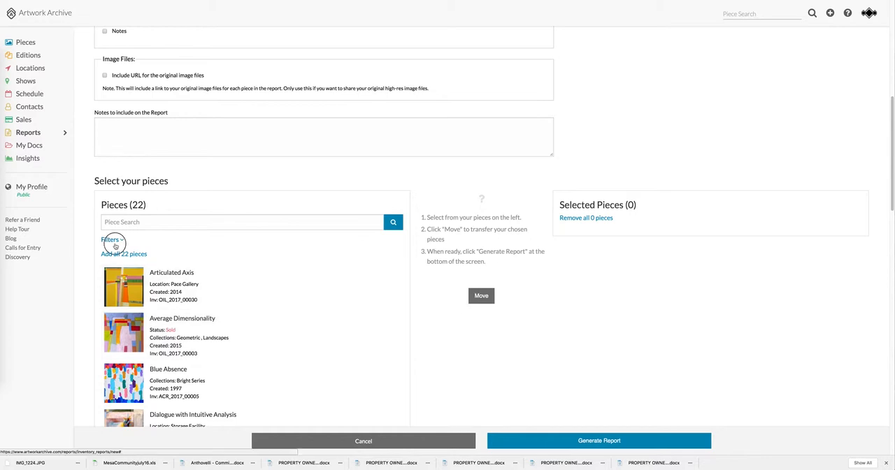
# Step: Filter to the Geometric collection, add all 5 pieces and generate the report
pyautogui.click(111, 239)
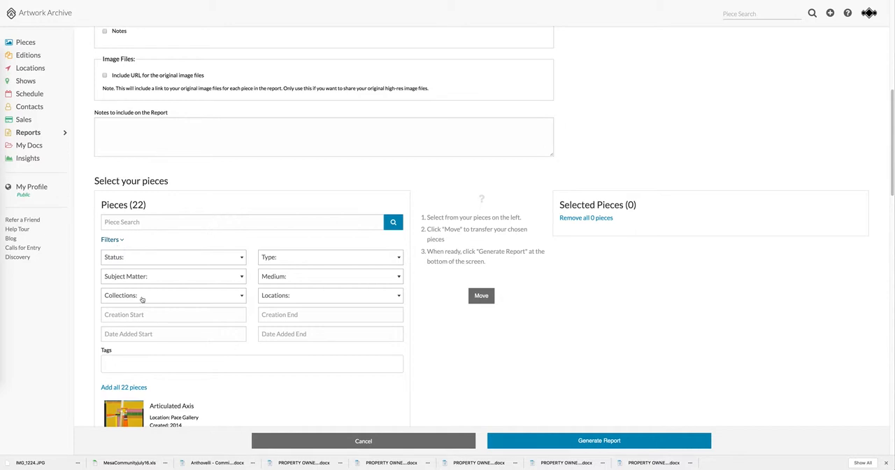
pyautogui.click(174, 293)
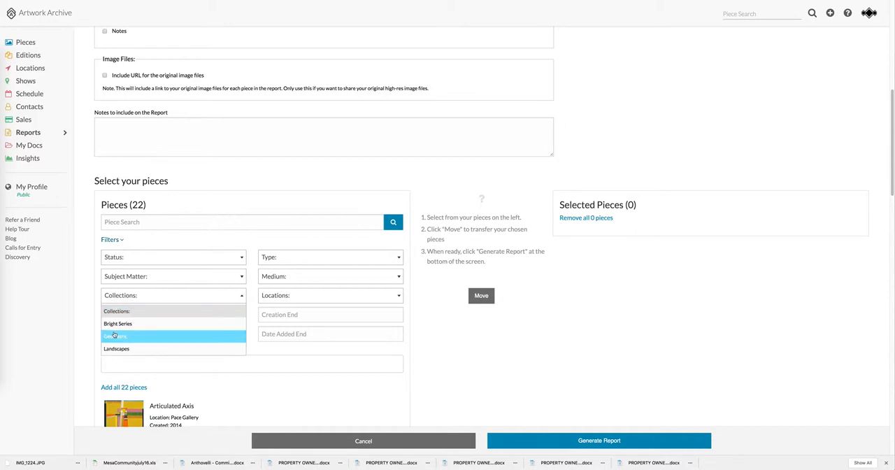
pyautogui.click(115, 335)
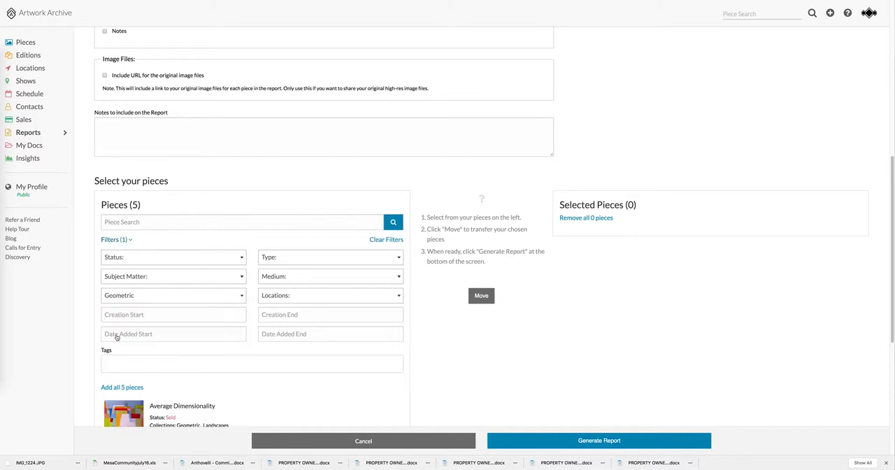
pyautogui.moveTo(121, 386)
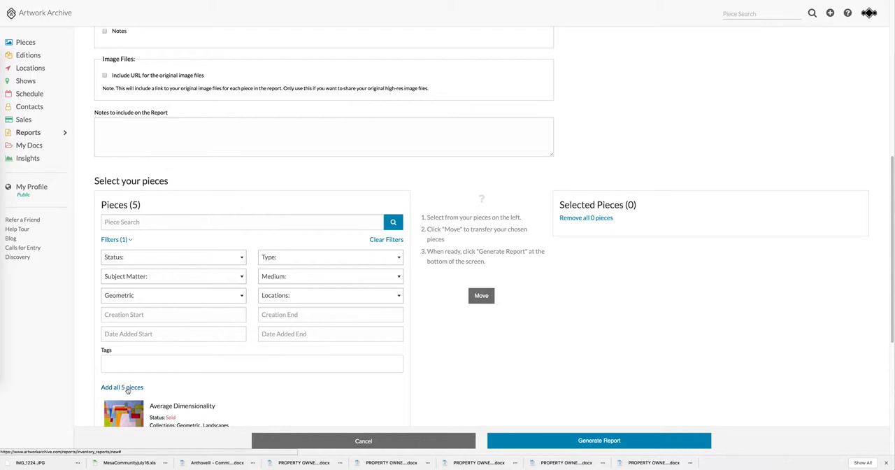
pyautogui.click(122, 386)
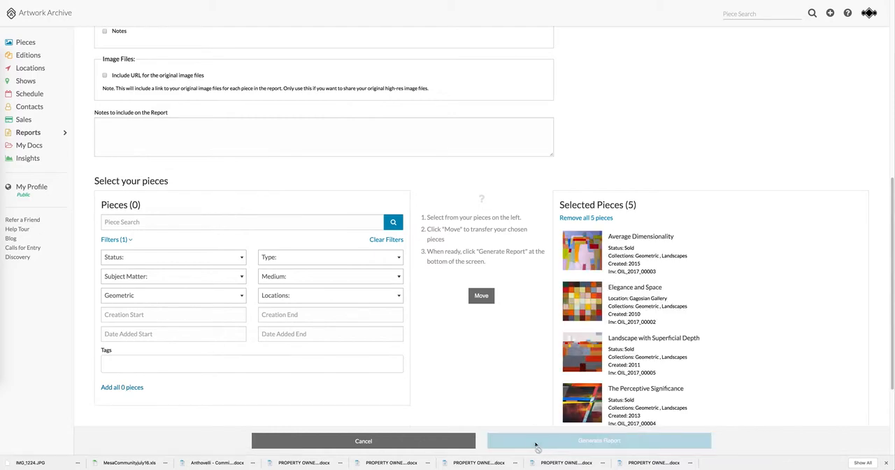
pyautogui.click(598, 440)
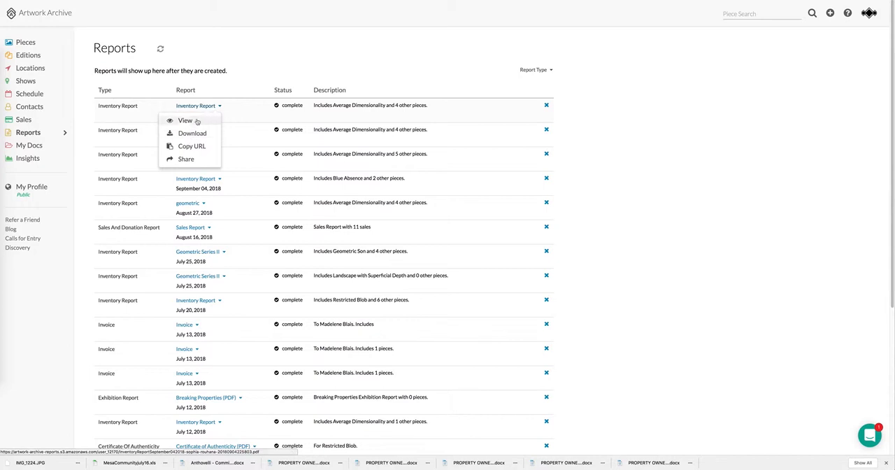
# Step: View the newest inventory report and browse down the saved reports list
pyautogui.click(185, 121)
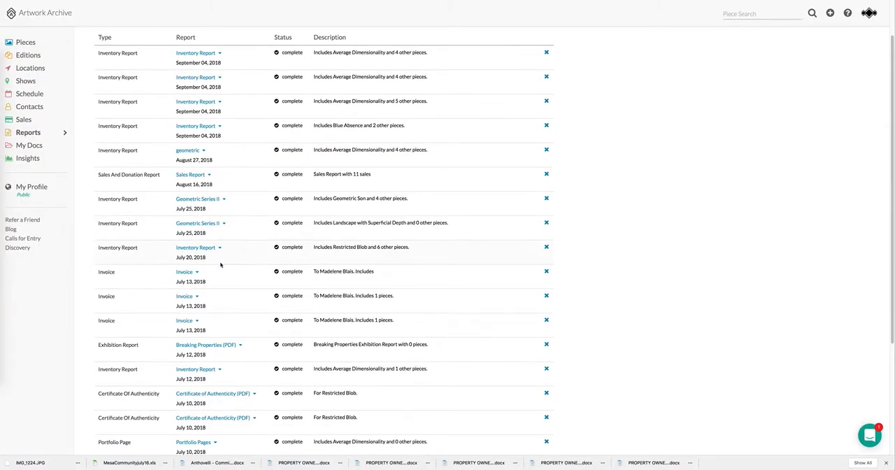
pyautogui.scroll(-3)
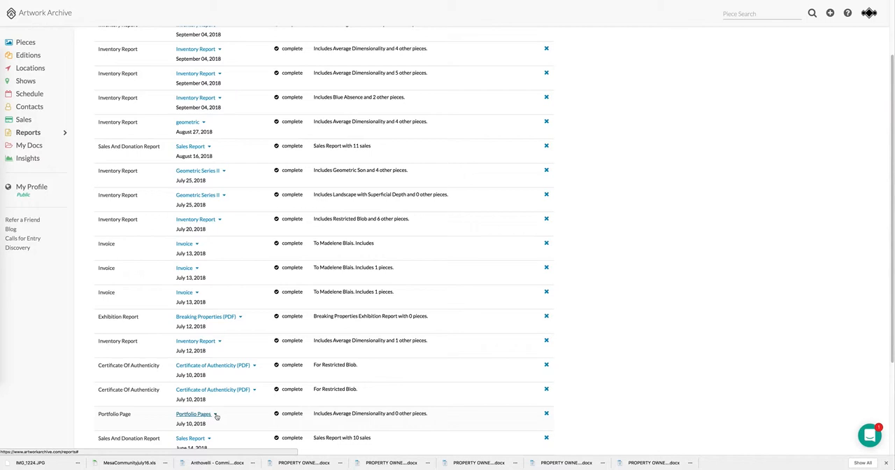
# Step: View the Portfolio Pages PDF for Average Dimensionality in the Chrome viewer
pyautogui.click(193, 413)
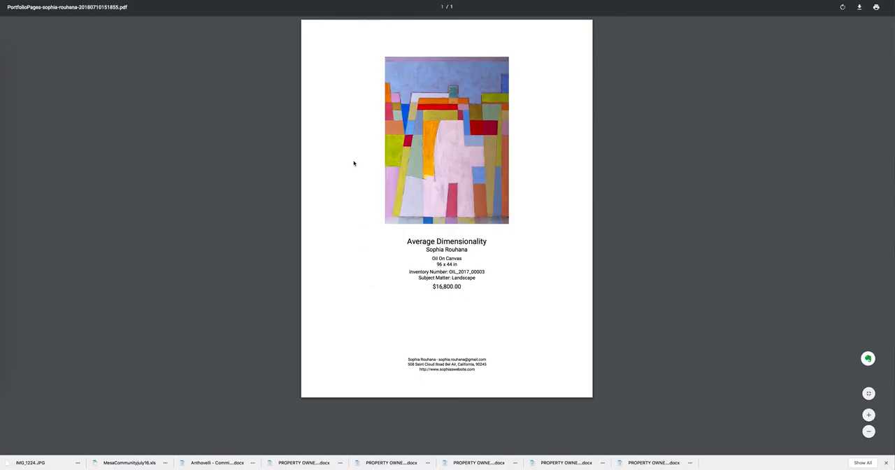
pyautogui.moveTo(439, 146)
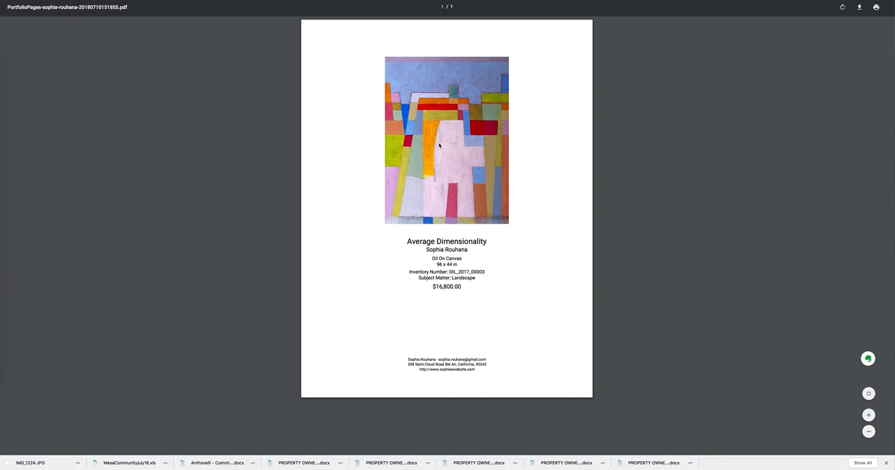
pyautogui.moveTo(408, 233)
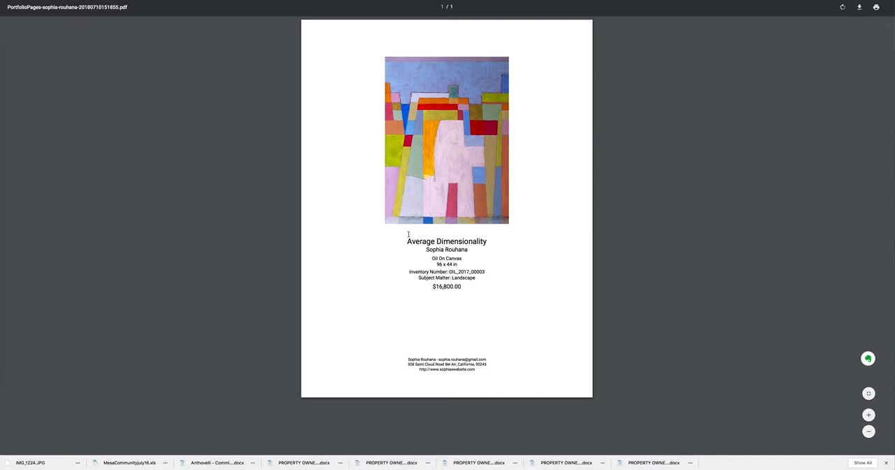
pyautogui.moveTo(407, 357)
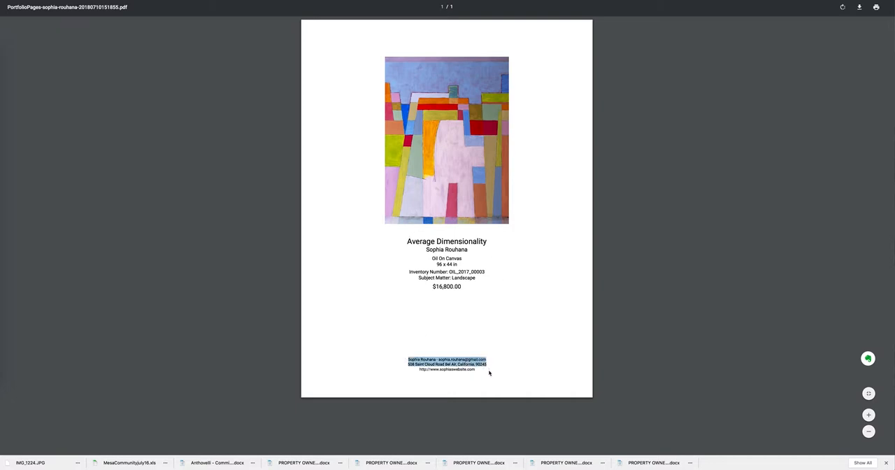
pyautogui.moveTo(478, 372)
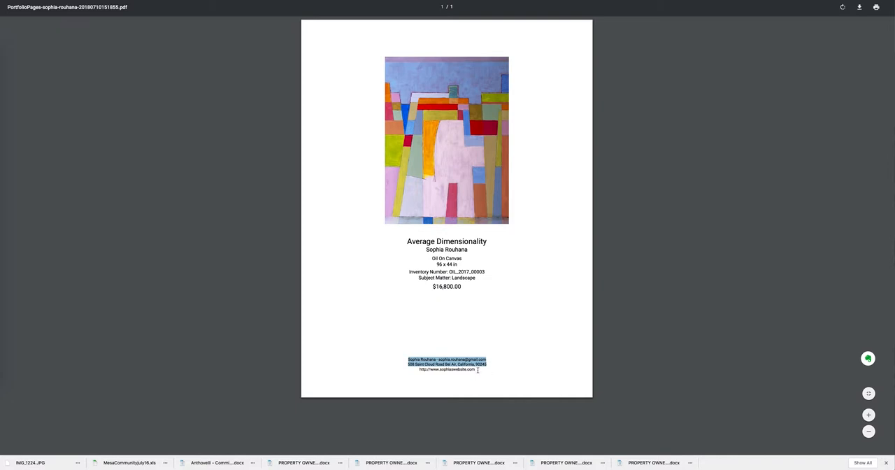
pyautogui.moveTo(391, 361)
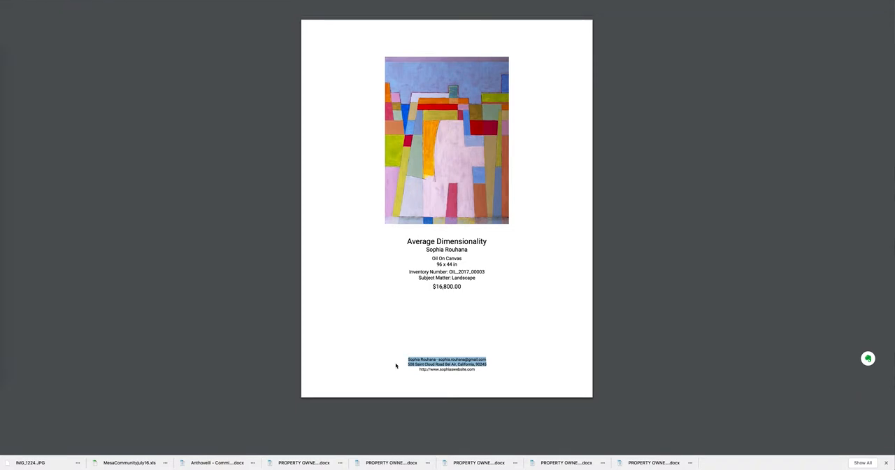
pyautogui.moveTo(375, 344)
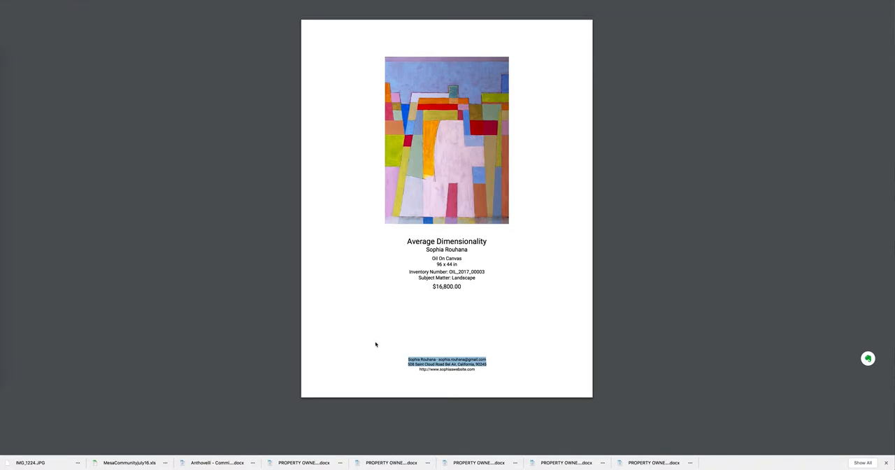
pyautogui.moveTo(271, 189)
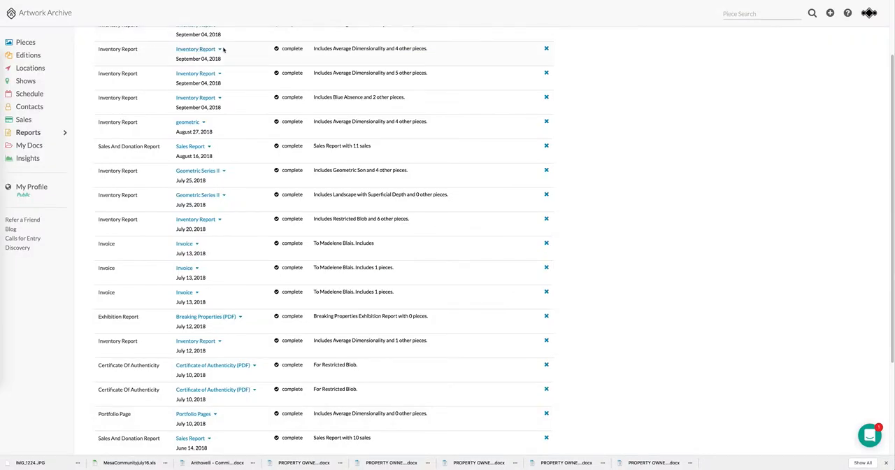
# Step: Reveal the View, Download, Copy URL and Share options for an Inventory Report
pyautogui.click(196, 49)
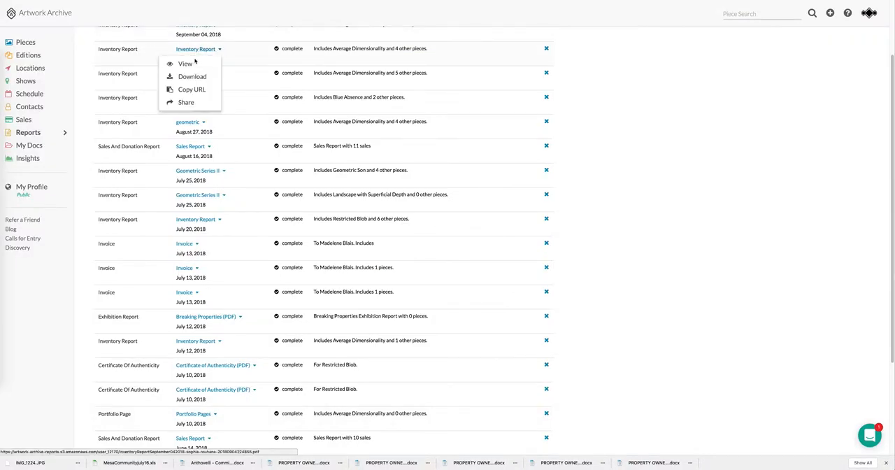
pyautogui.moveTo(202, 89)
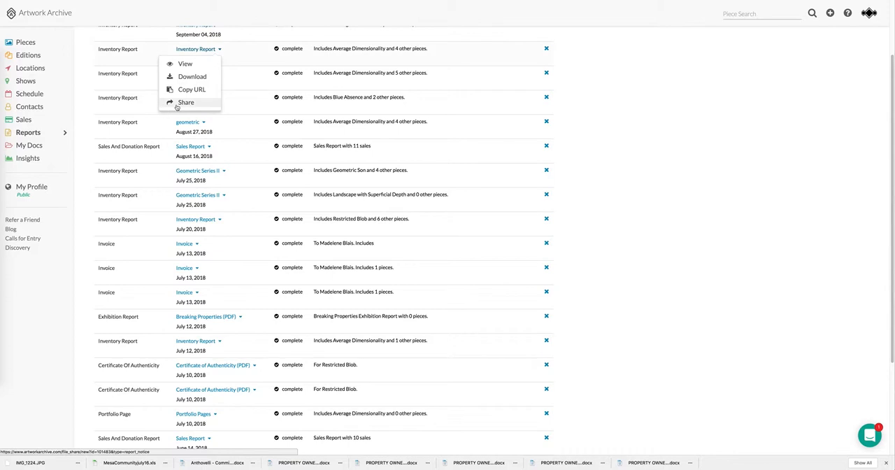
pyautogui.moveTo(186, 102)
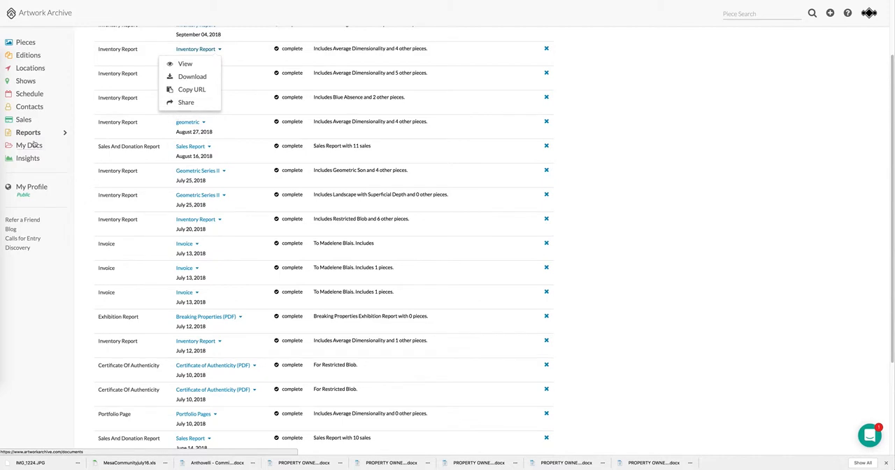
# Step: Browse My Docs and reveal the options for the Artist Statement PDF
pyautogui.click(28, 146)
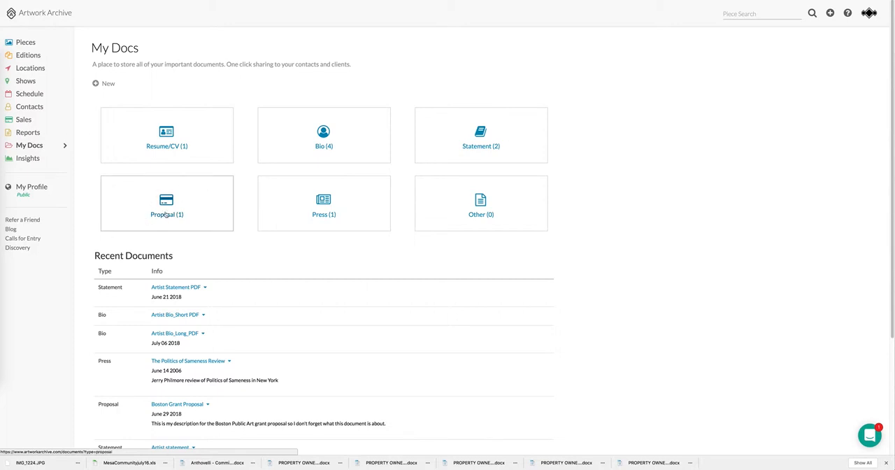
pyautogui.moveTo(195, 218)
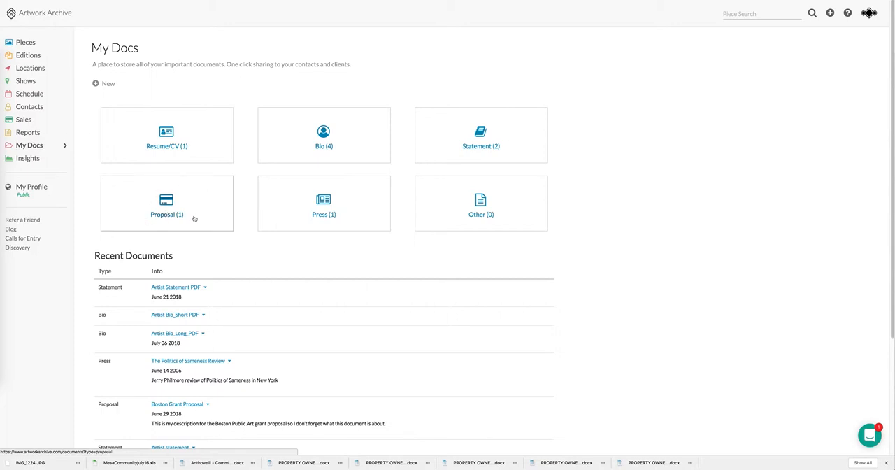
pyautogui.moveTo(346, 215)
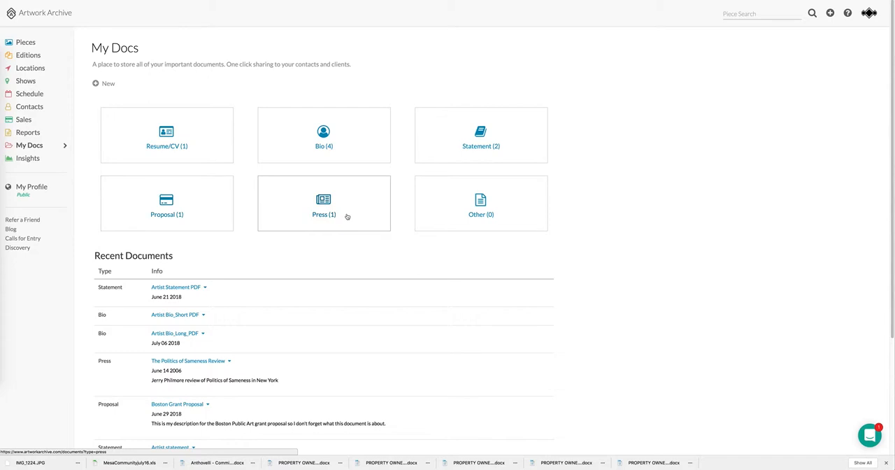
pyautogui.moveTo(457, 202)
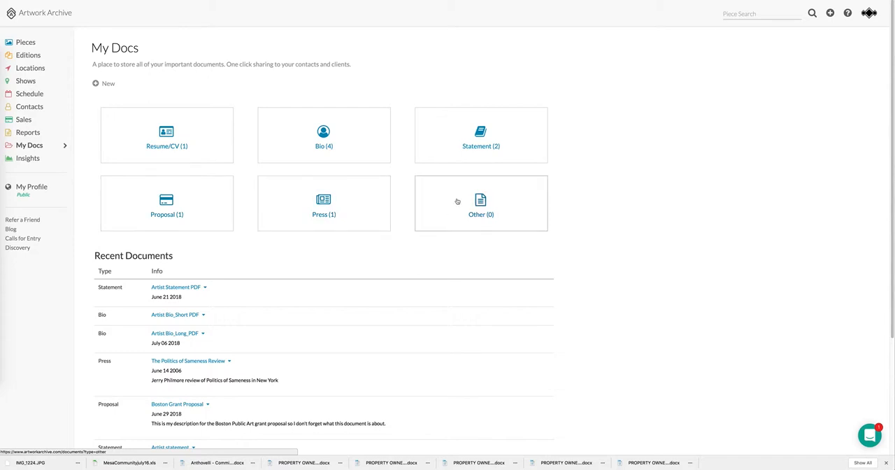
pyautogui.moveTo(473, 193)
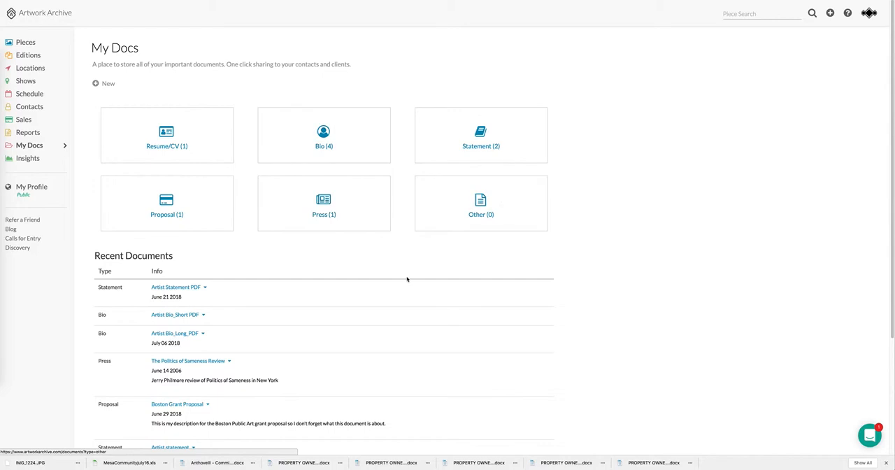
pyautogui.moveTo(601, 269)
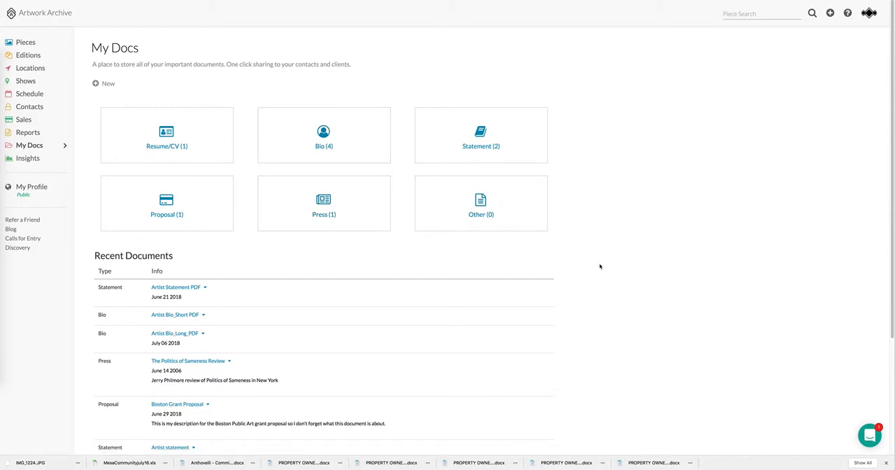
pyautogui.moveTo(352, 251)
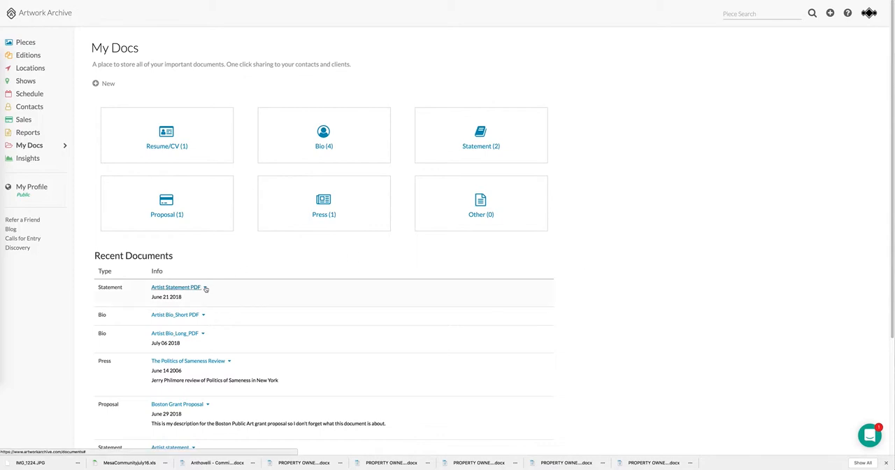
pyautogui.click(204, 288)
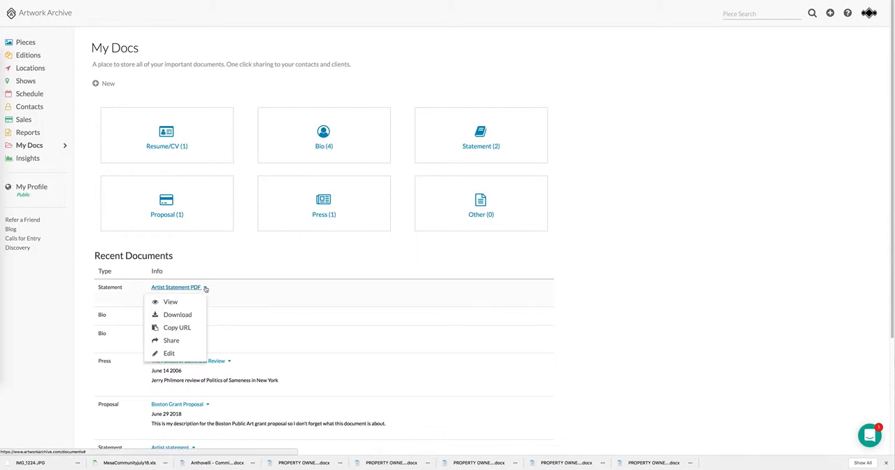
pyautogui.moveTo(176, 327)
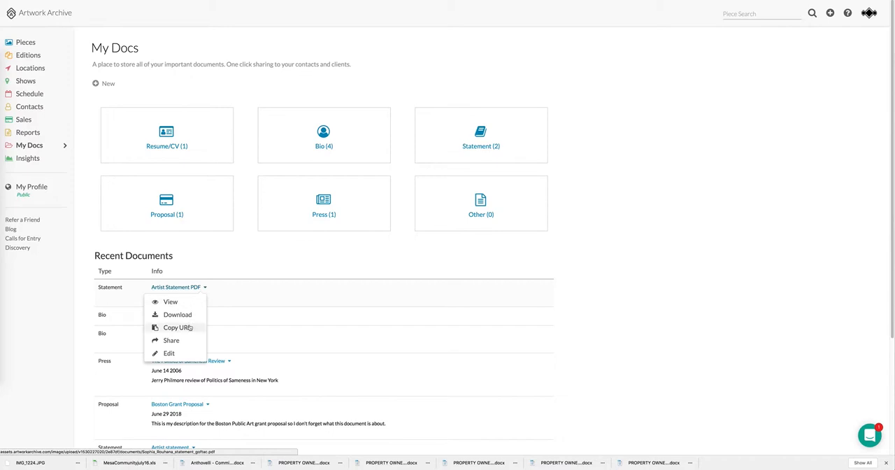
pyautogui.moveTo(333, 274)
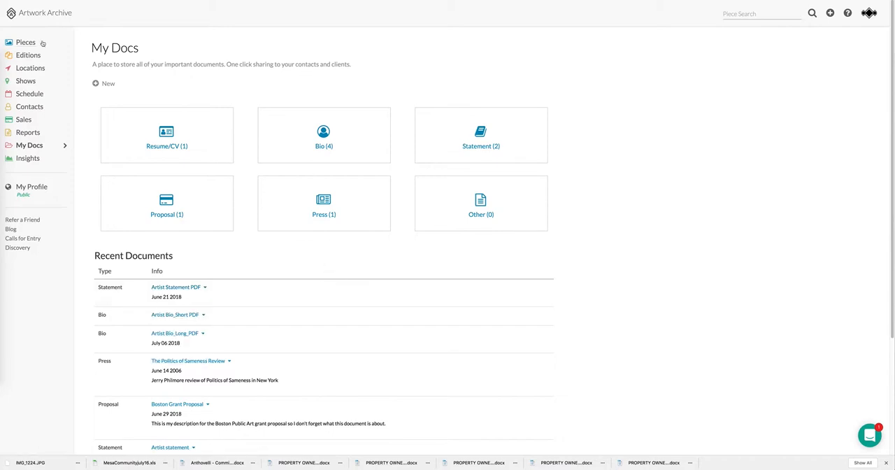
# Step: Return to the Pieces inventory of all 22 artworks
pyautogui.click(25, 42)
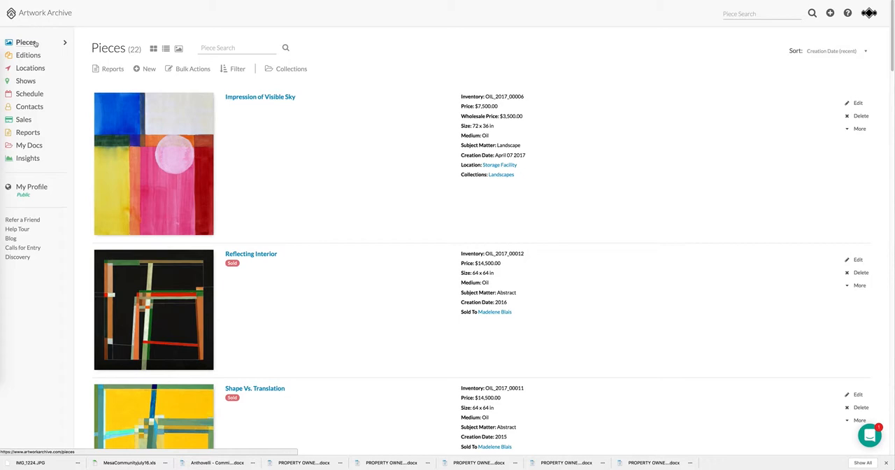
pyautogui.moveTo(185, 47)
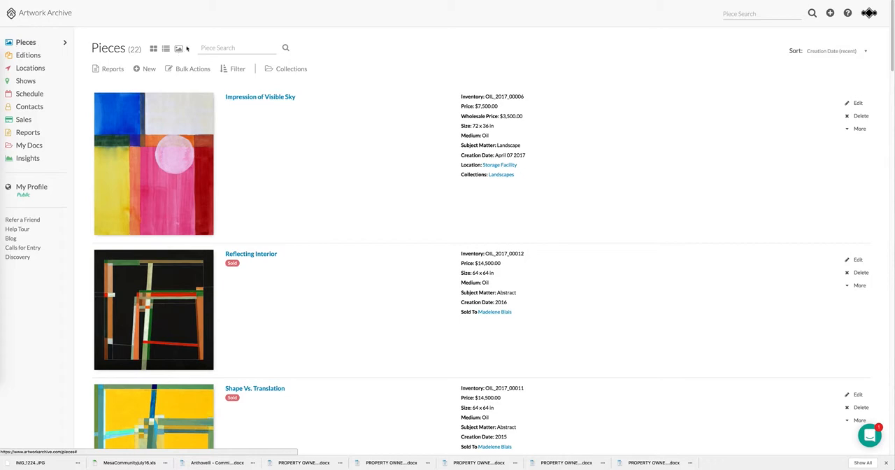
pyautogui.moveTo(179, 48)
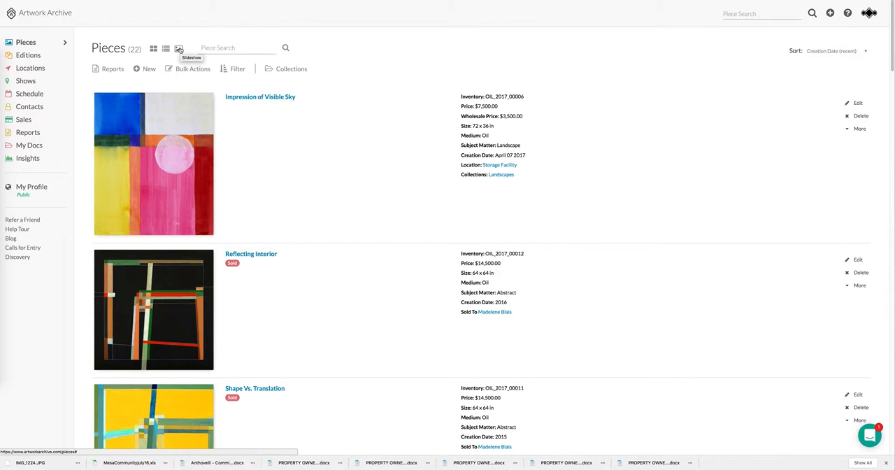
pyautogui.moveTo(319, 302)
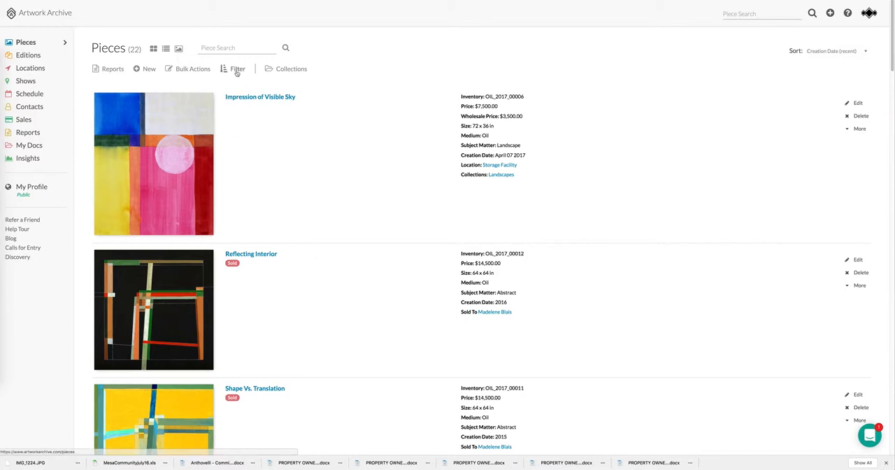
# Step: Filter the pieces by collection, choosing from the Collections list
pyautogui.click(237, 69)
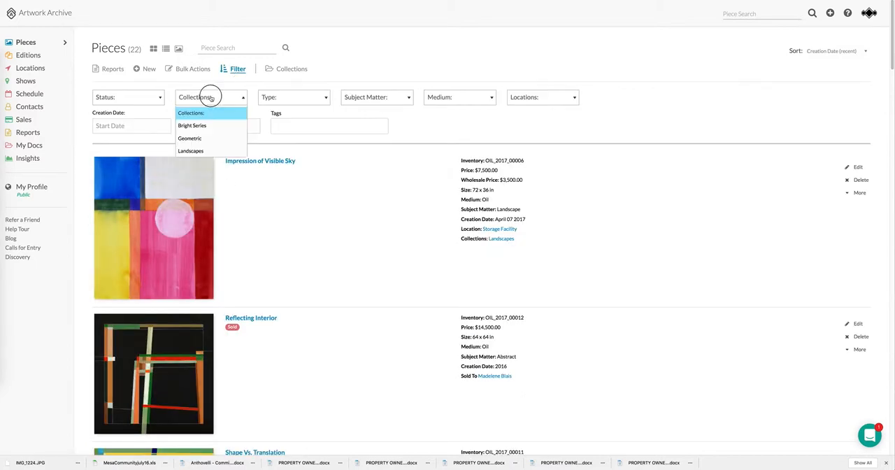
pyautogui.click(190, 137)
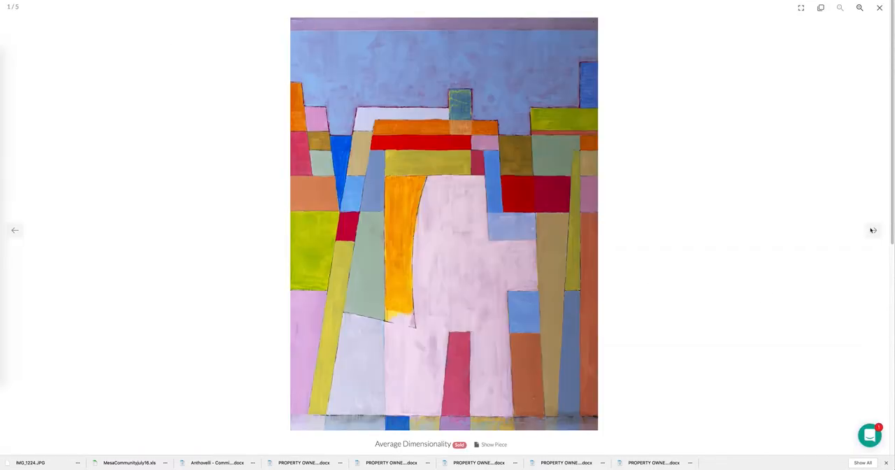
# Step: Page through the Geometric slideshow, exit it, and go to the public profile page
pyautogui.click(873, 229)
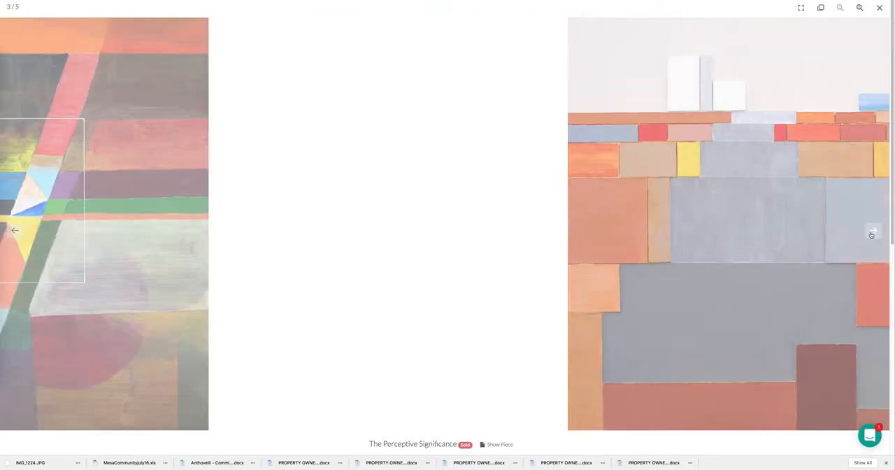
pyautogui.click(873, 229)
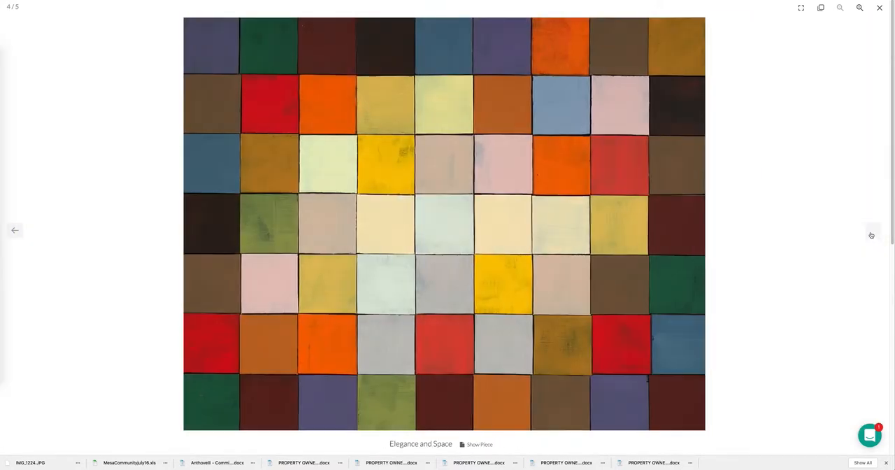
pyautogui.click(871, 235)
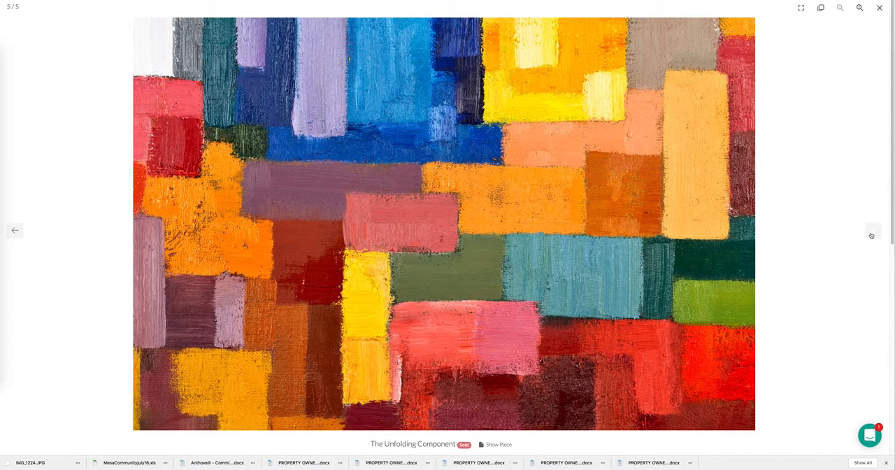
pyautogui.click(878, 8)
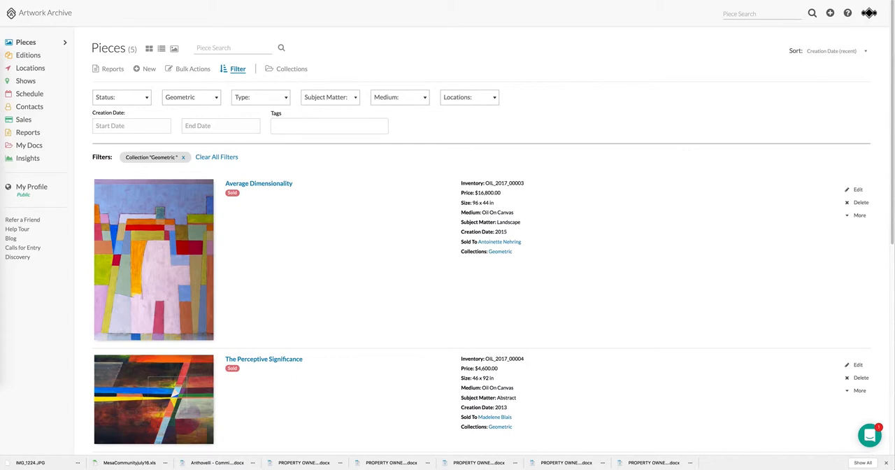
pyautogui.click(16, 255)
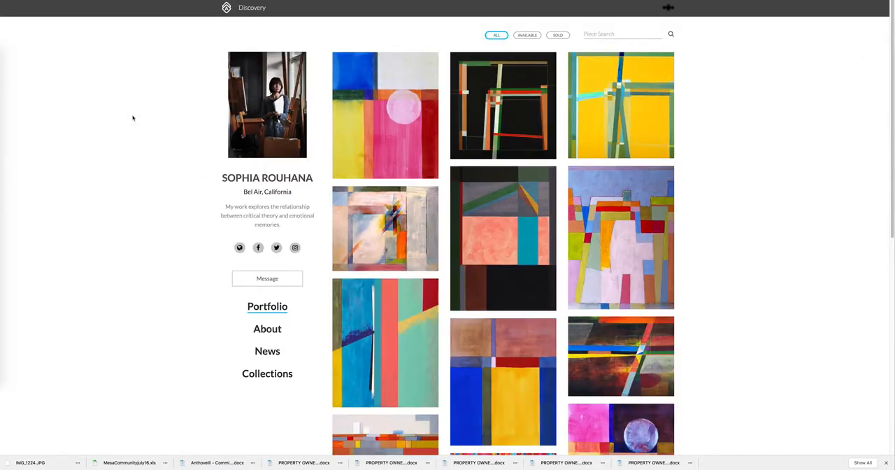
pyautogui.moveTo(838, 223)
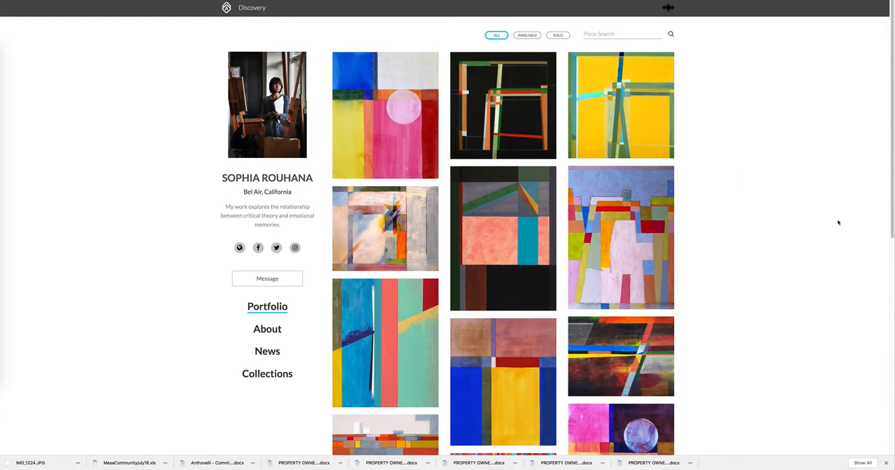
pyautogui.moveTo(224, 318)
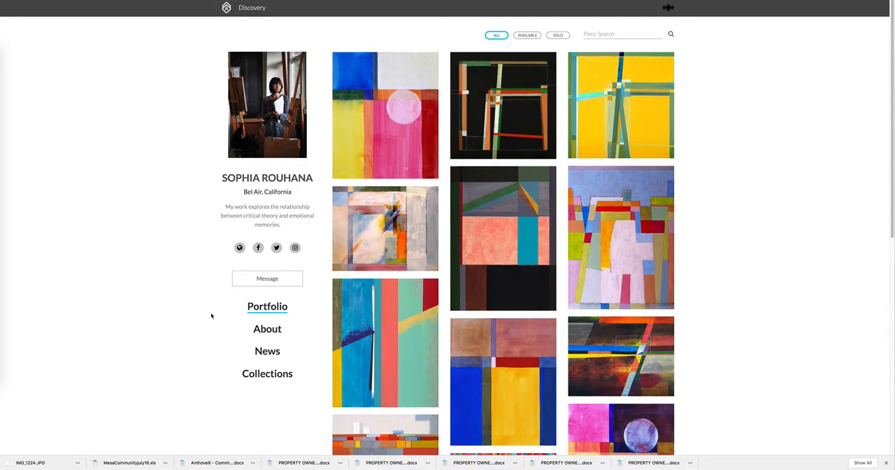
pyautogui.moveTo(241, 256)
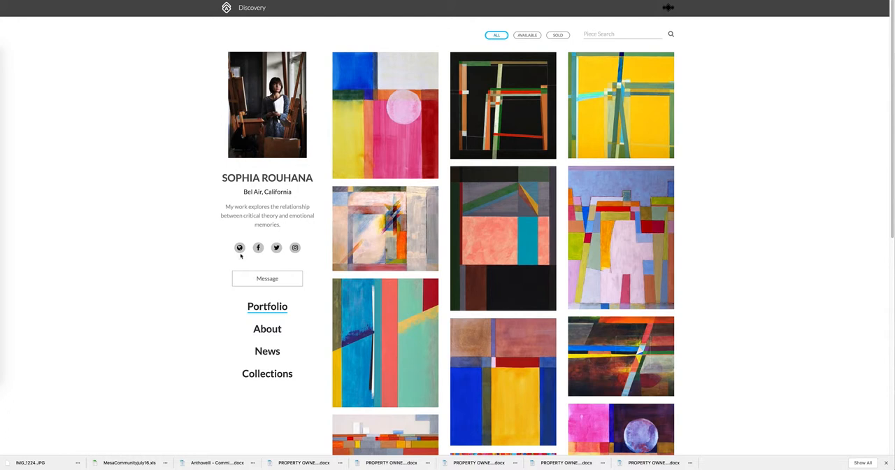
pyautogui.moveTo(276, 248)
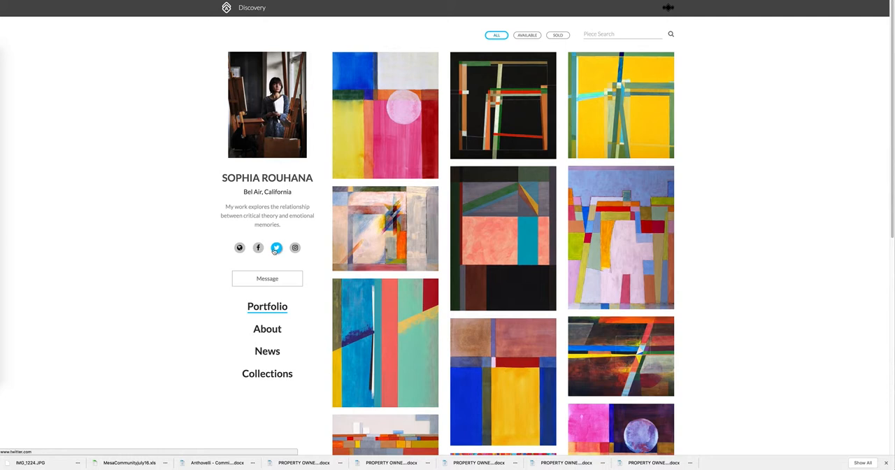
pyautogui.moveTo(293, 247)
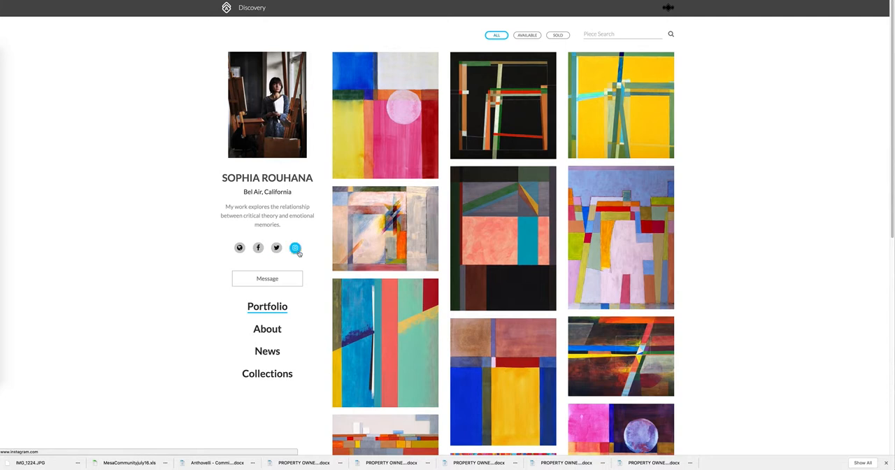
pyautogui.moveTo(267, 279)
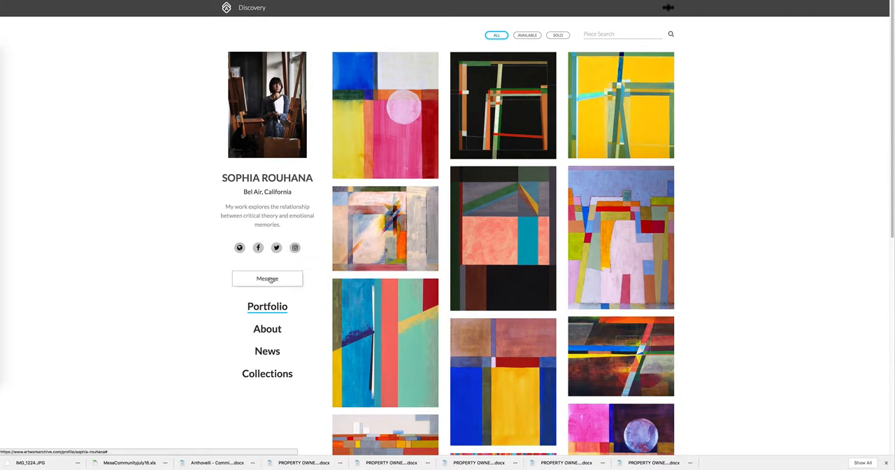
pyautogui.moveTo(384, 115)
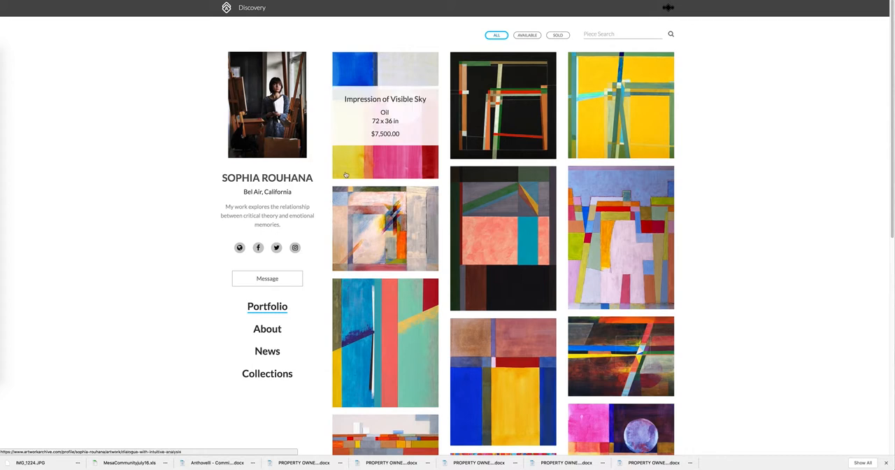
pyautogui.moveTo(350, 171)
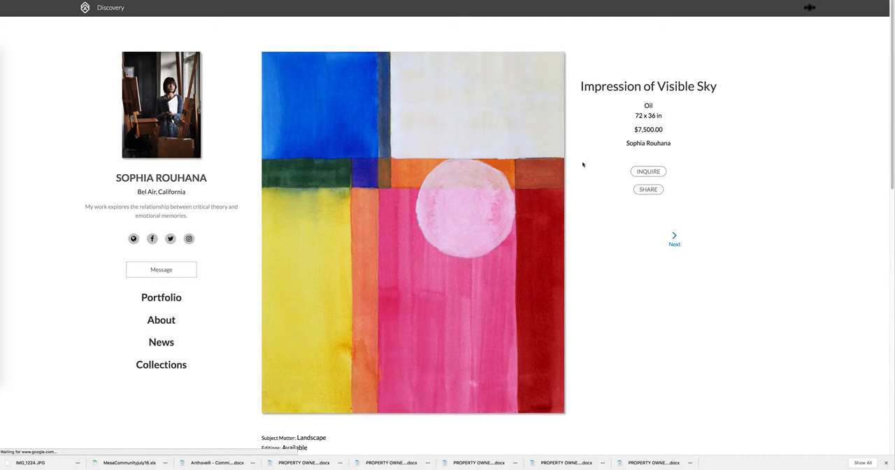
pyautogui.moveTo(649, 171)
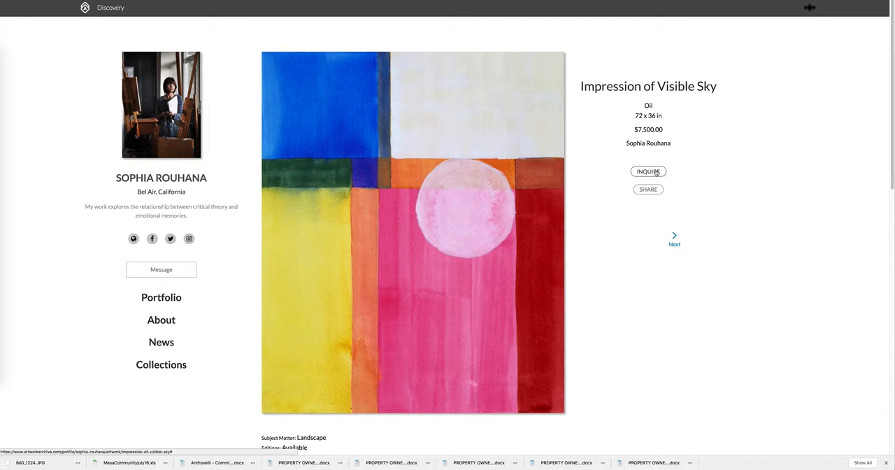
pyautogui.moveTo(649, 190)
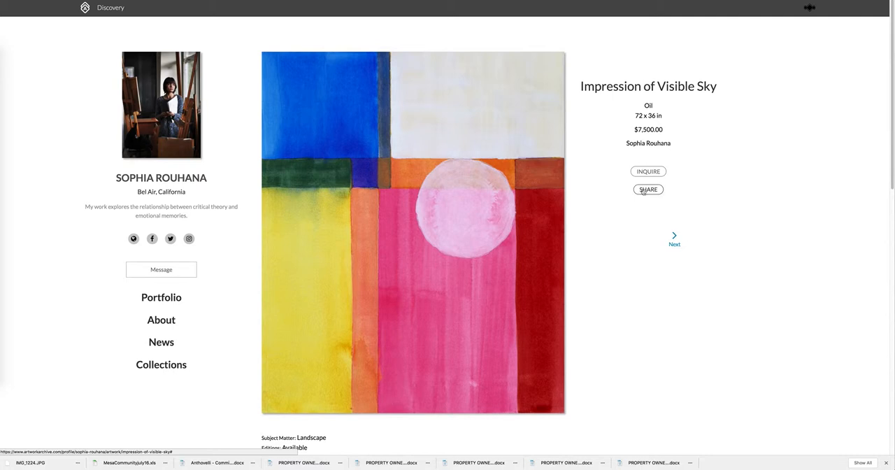
pyautogui.moveTo(672, 197)
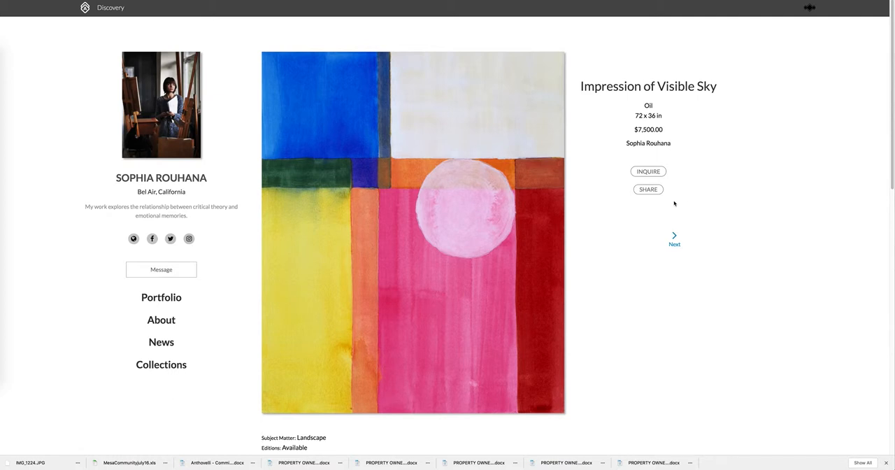
pyautogui.moveTo(434, 196)
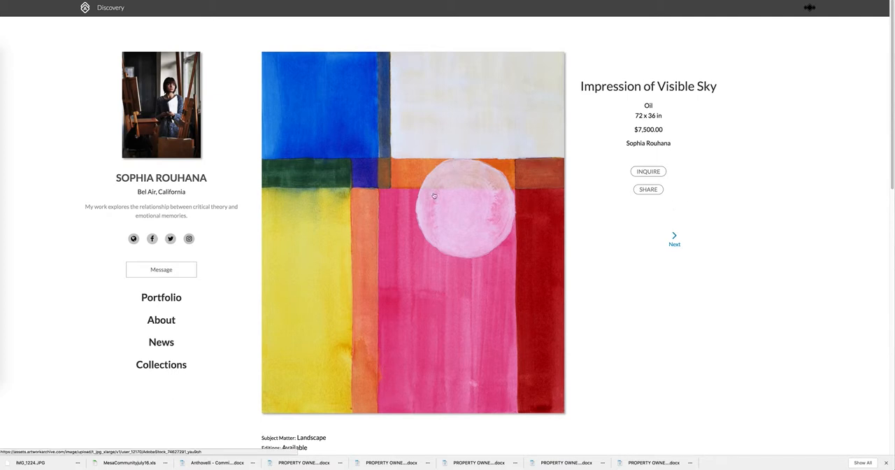
pyautogui.moveTo(664, 203)
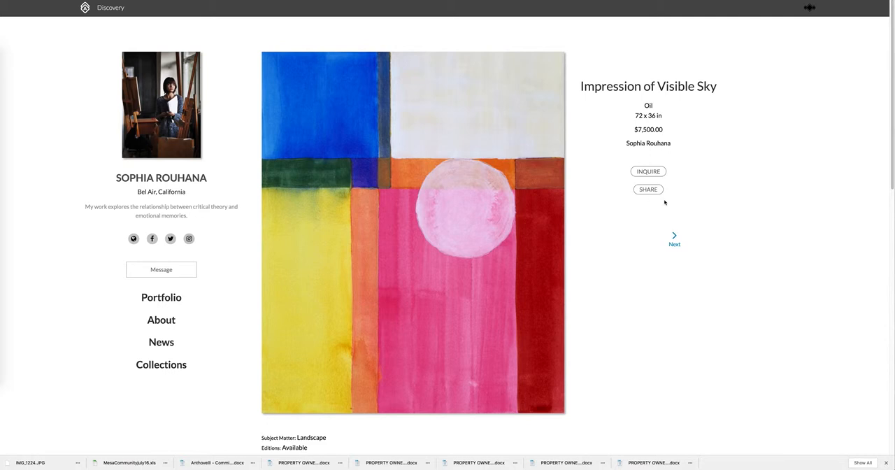
pyautogui.moveTo(640, 205)
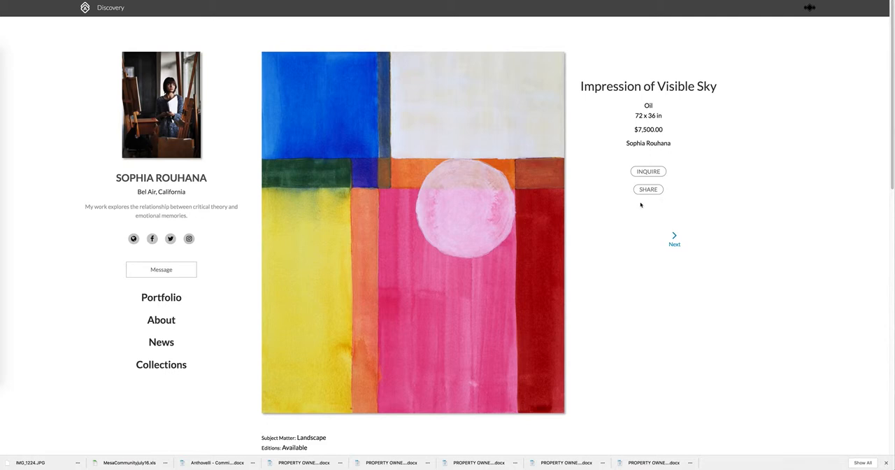
pyautogui.moveTo(649, 204)
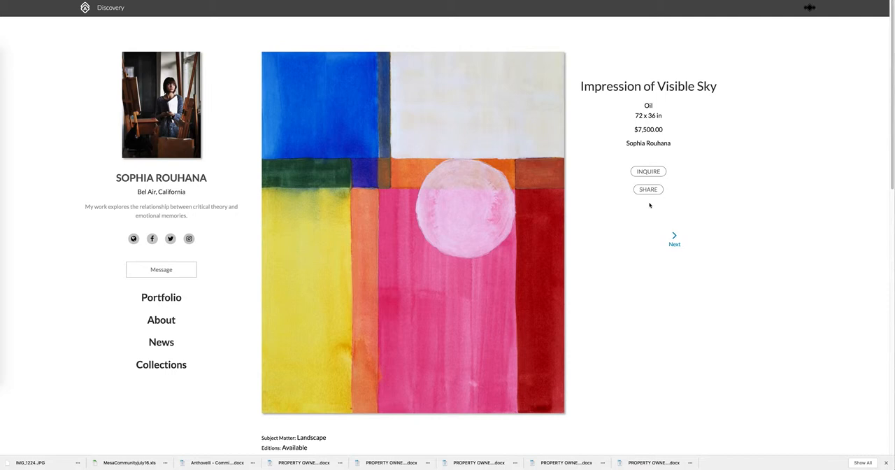
pyautogui.moveTo(646, 206)
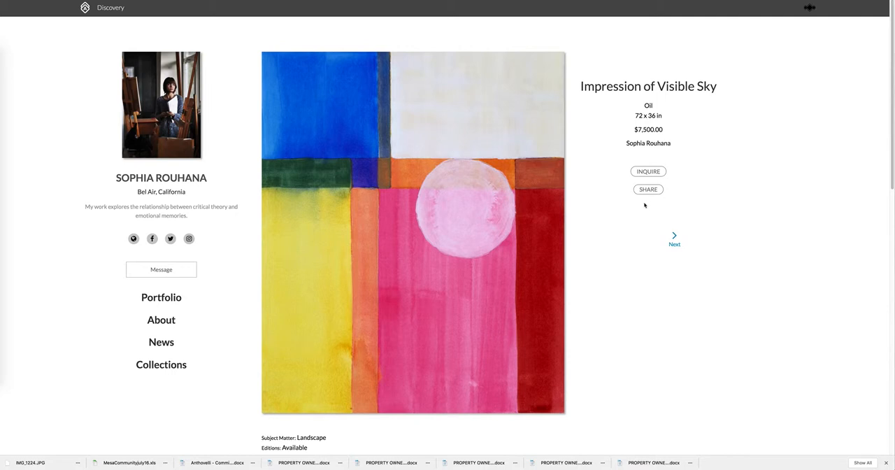
pyautogui.moveTo(634, 204)
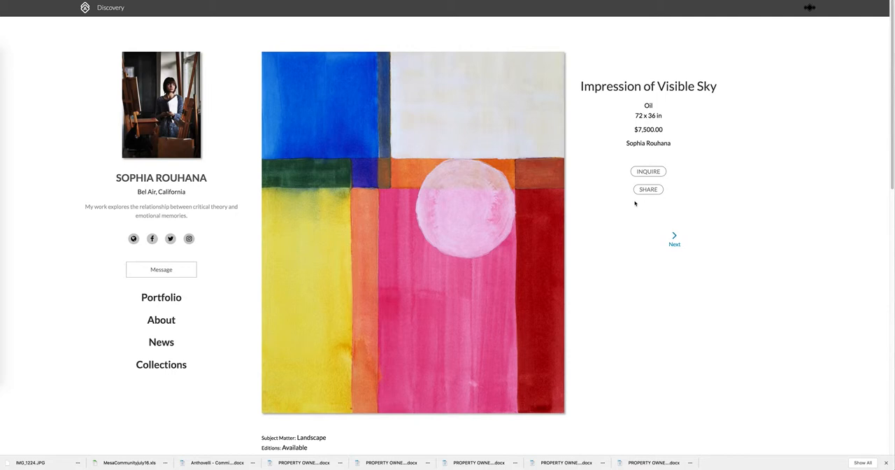
pyautogui.moveTo(668, 204)
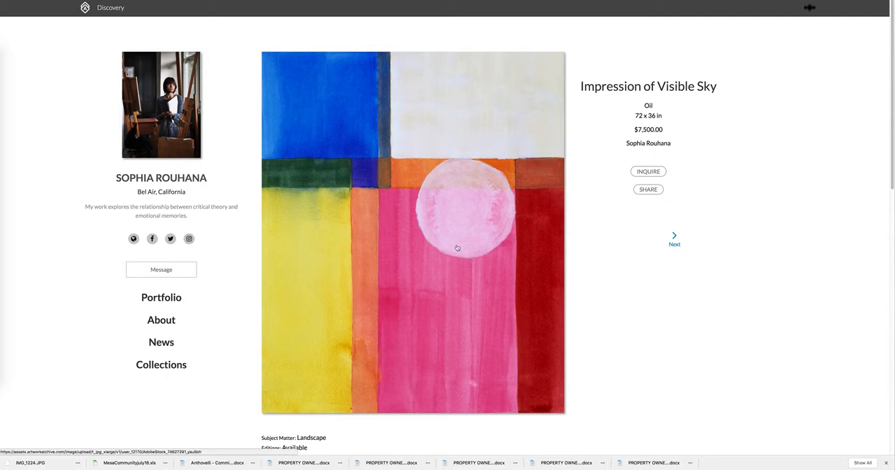
pyautogui.moveTo(680, 213)
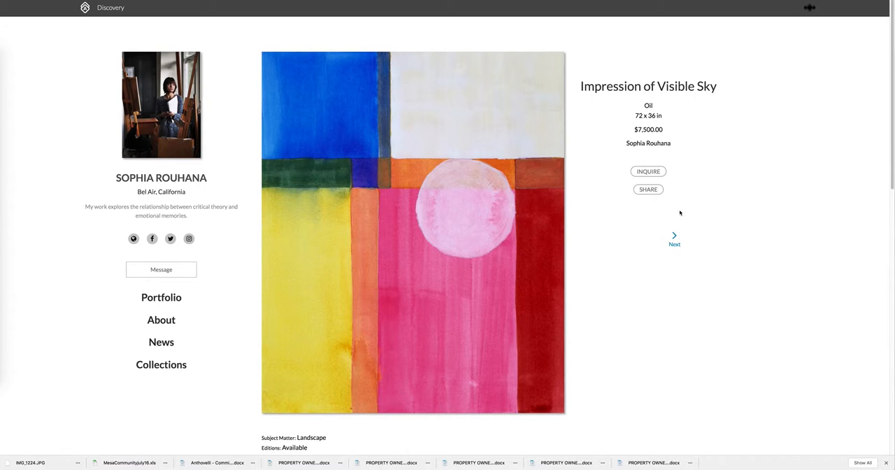
pyautogui.moveTo(654, 211)
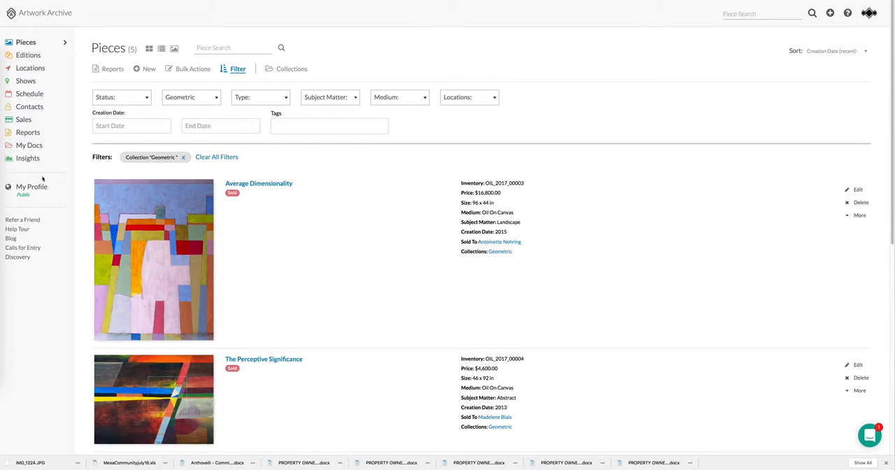
# Step: In Edit Profile's Public Settings, hide prices from the public profile
pyautogui.click(30, 187)
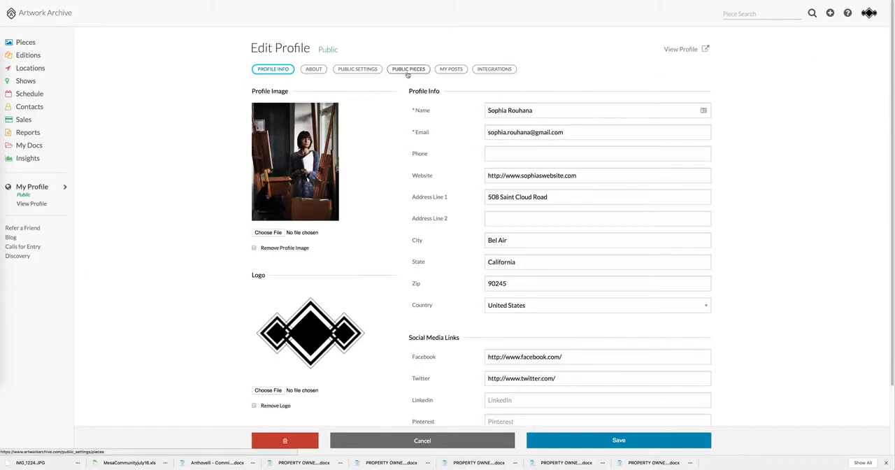
pyautogui.click(408, 69)
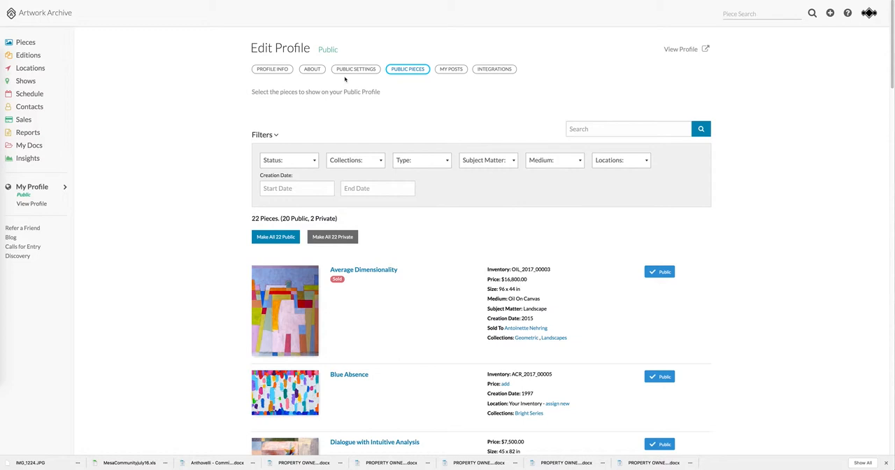
pyautogui.click(358, 69)
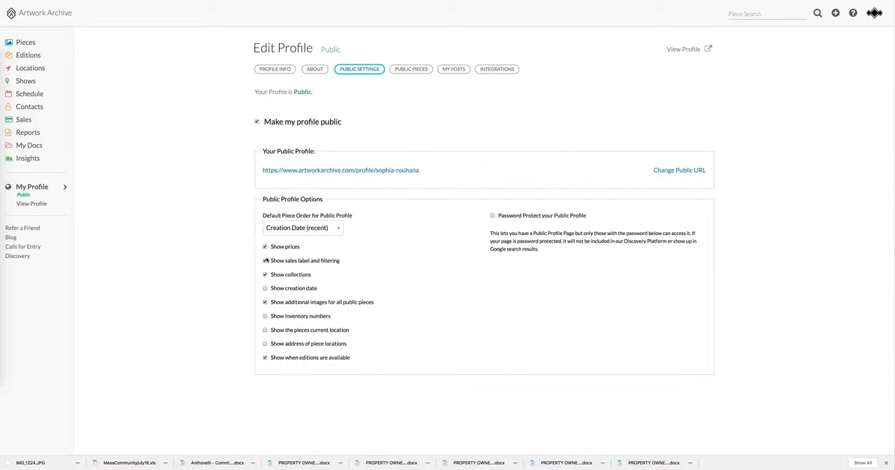
pyautogui.click(266, 246)
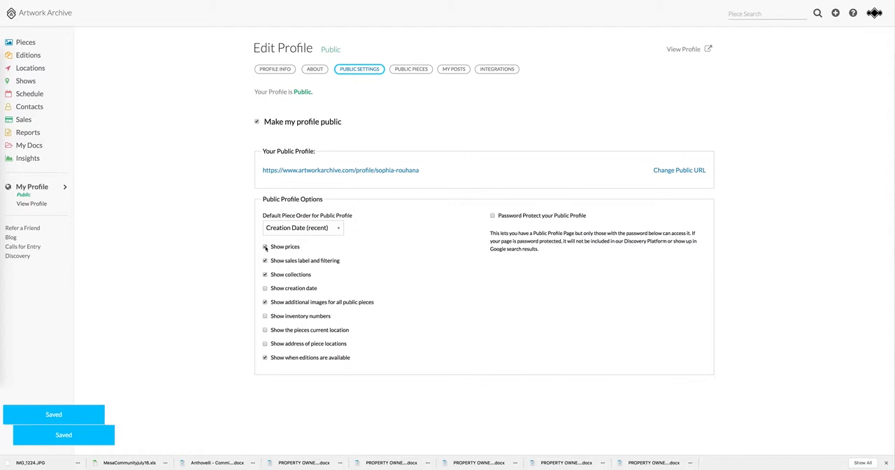
# Step: In Public Pieces, toggle Average Dimensionality private and back to public
pyautogui.click(411, 68)
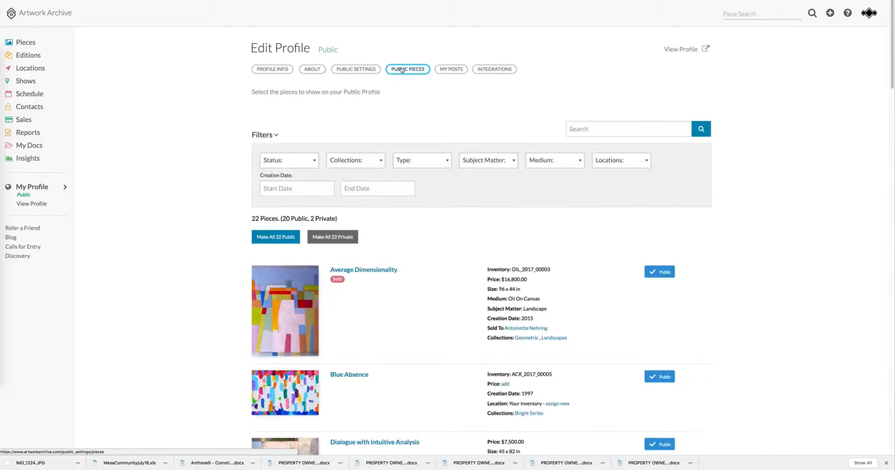
pyautogui.click(659, 271)
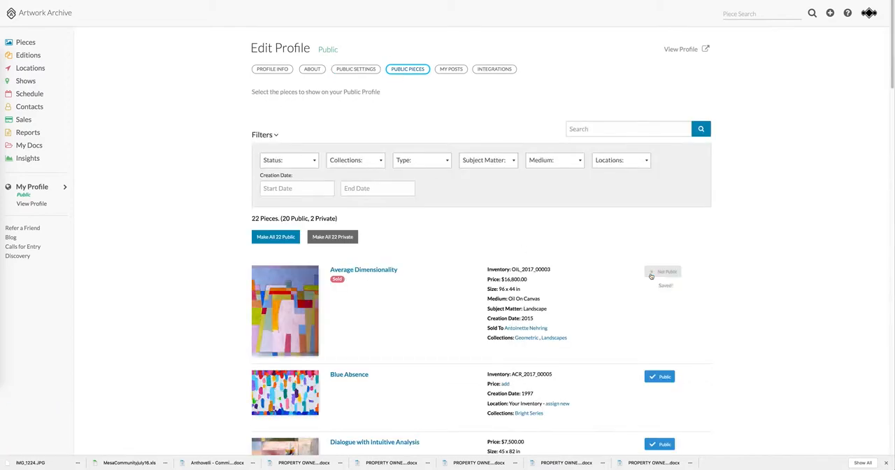
pyautogui.click(660, 272)
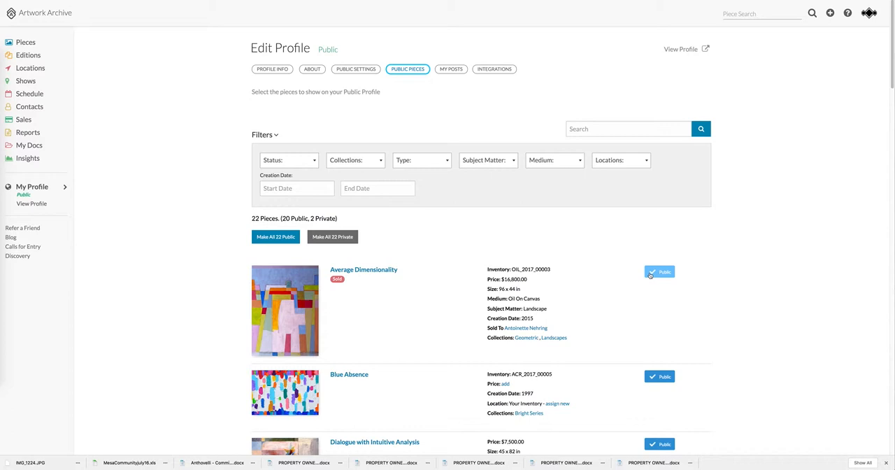
pyautogui.moveTo(369, 197)
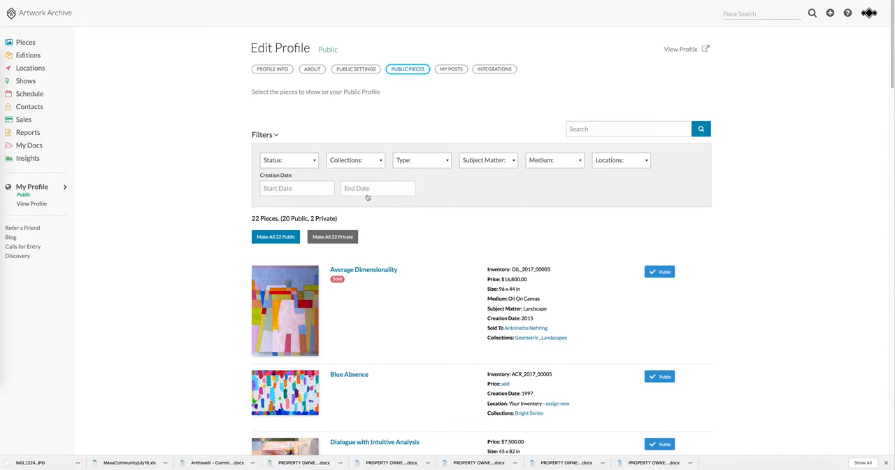
pyautogui.moveTo(445, 196)
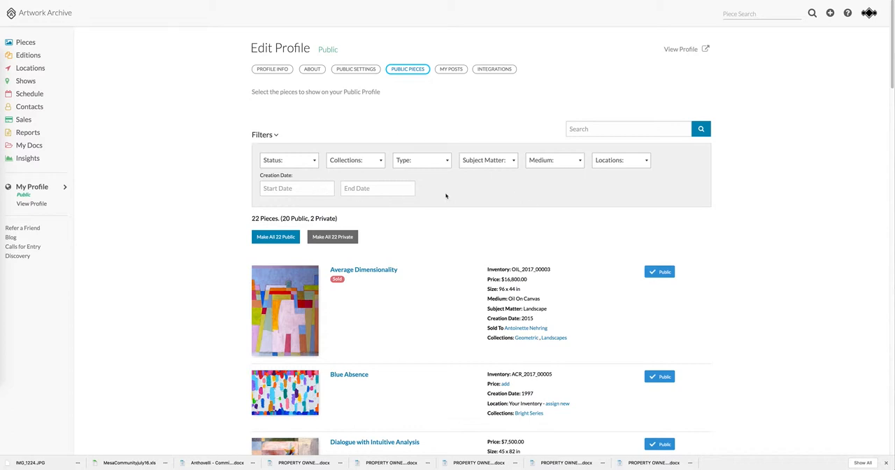
pyautogui.moveTo(363, 166)
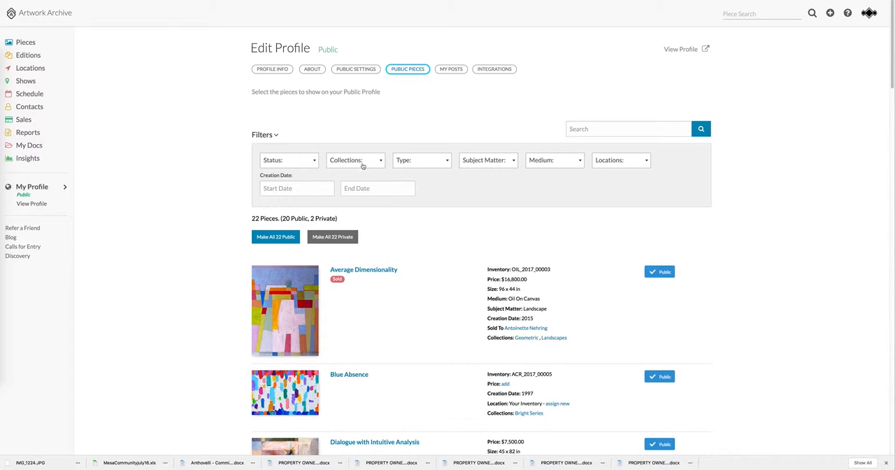
pyautogui.moveTo(563, 159)
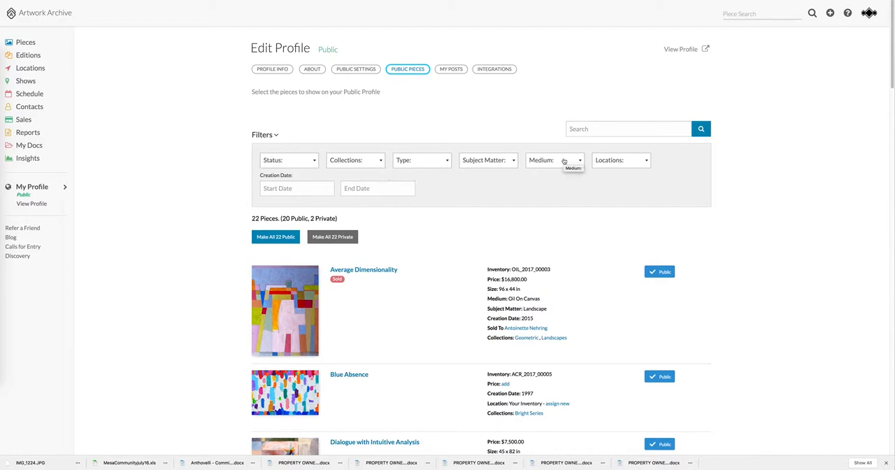
pyautogui.moveTo(629, 247)
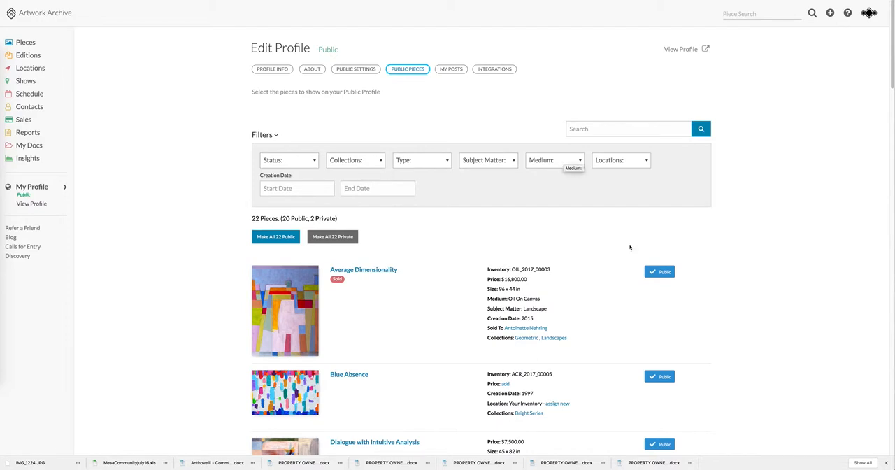
pyautogui.moveTo(523, 249)
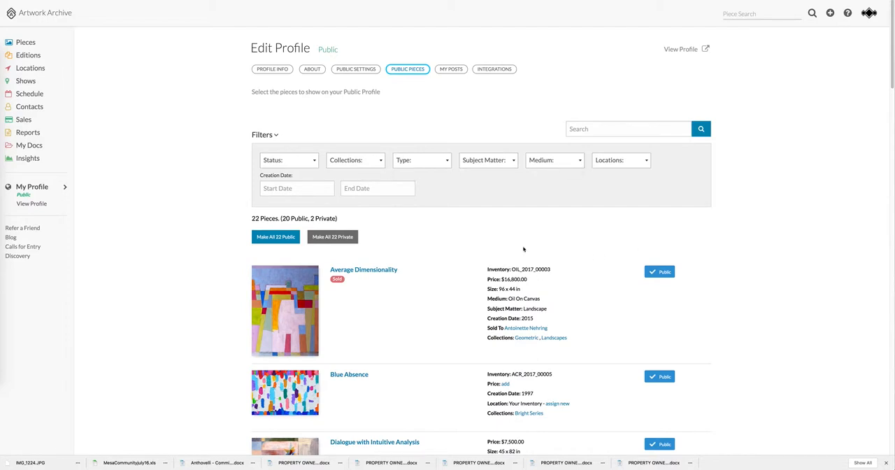
pyautogui.moveTo(462, 117)
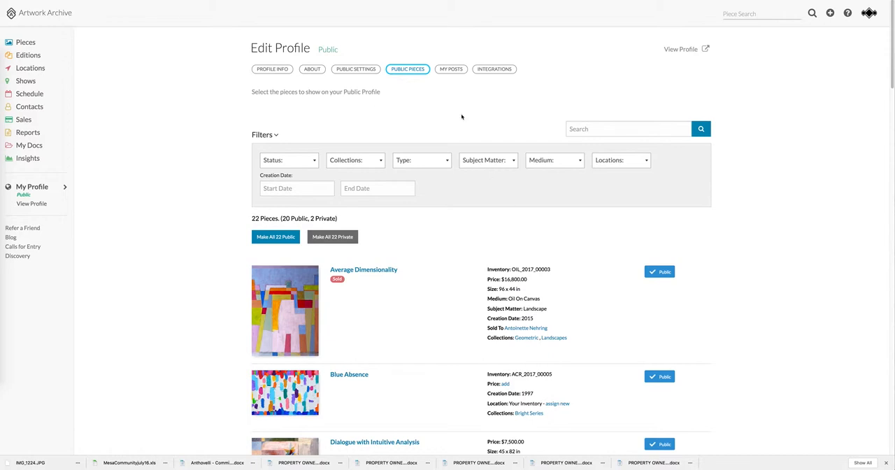
pyautogui.moveTo(451, 69)
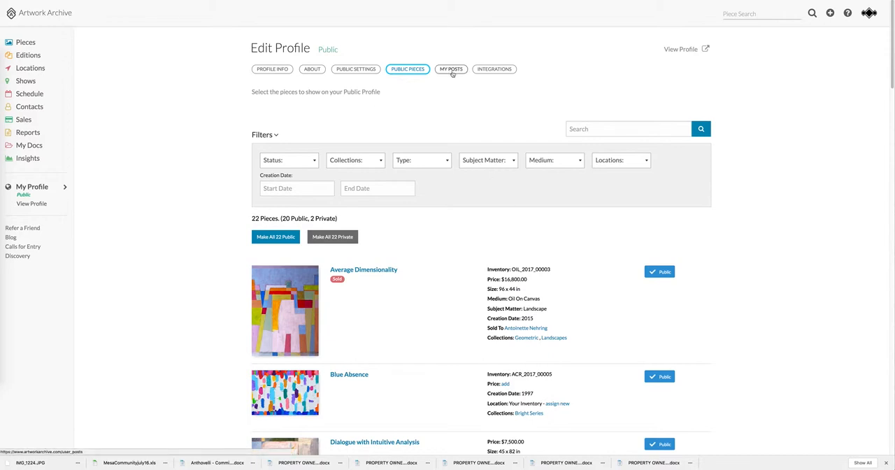
# Step: Browse the public profile's About page, News posts and Collections (Bright Series, Geometric, Landscapes)
pyautogui.click(683, 47)
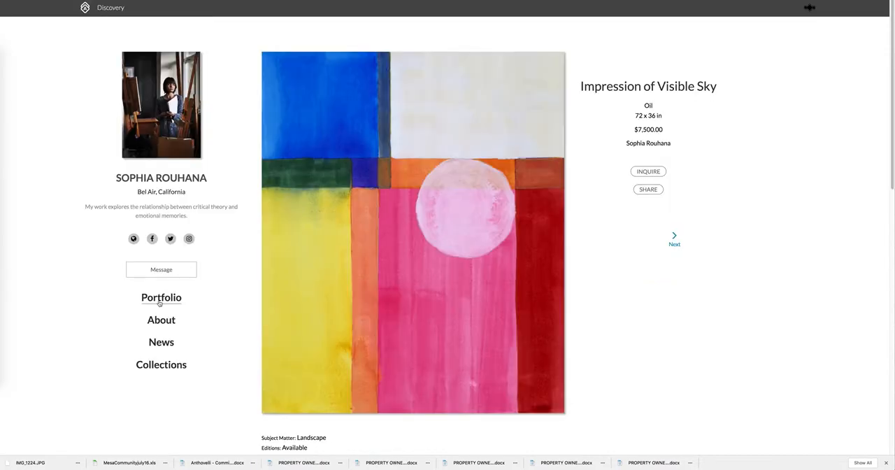
pyautogui.click(162, 319)
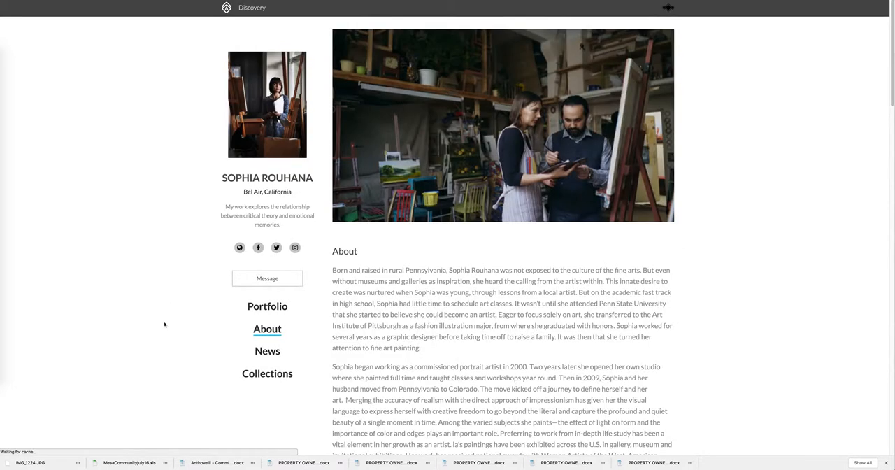
pyautogui.moveTo(511, 305)
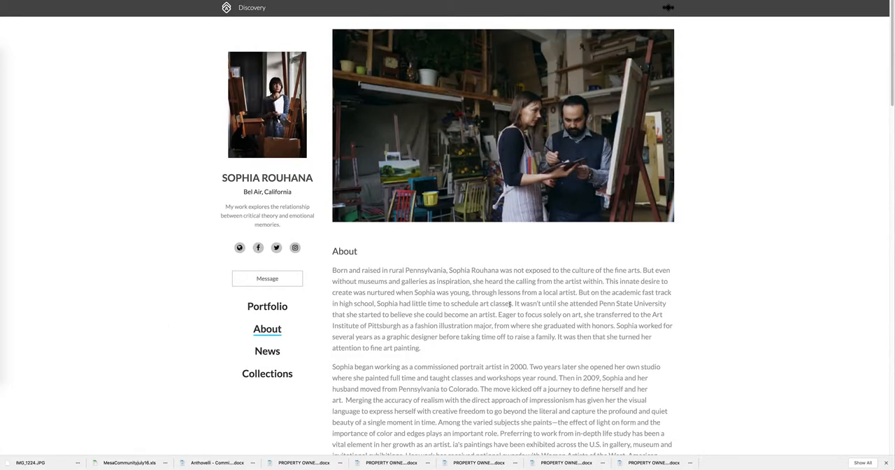
pyautogui.moveTo(274, 364)
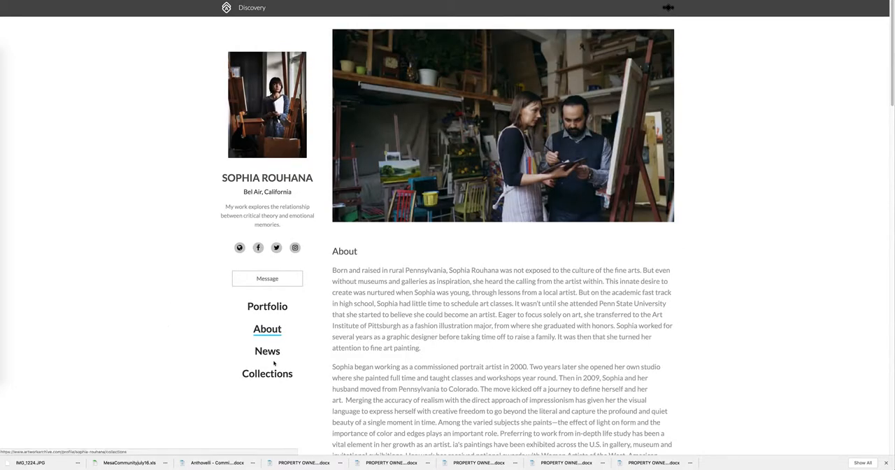
pyautogui.click(267, 351)
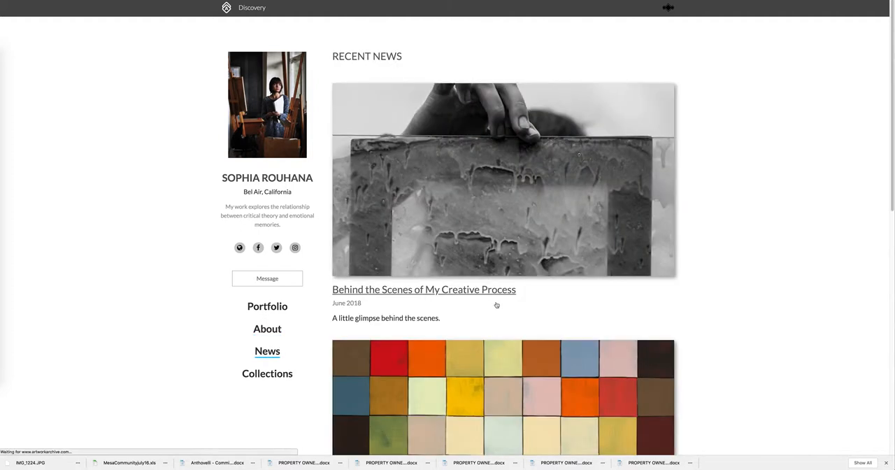
pyautogui.moveTo(502, 338)
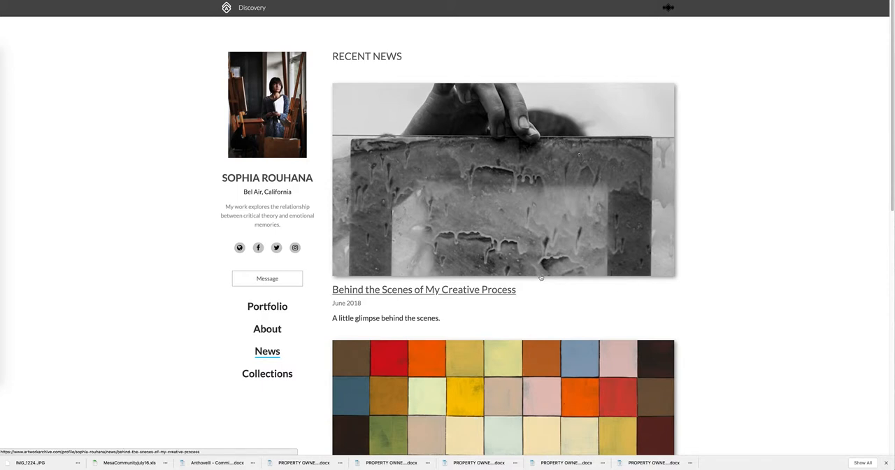
pyautogui.moveTo(614, 285)
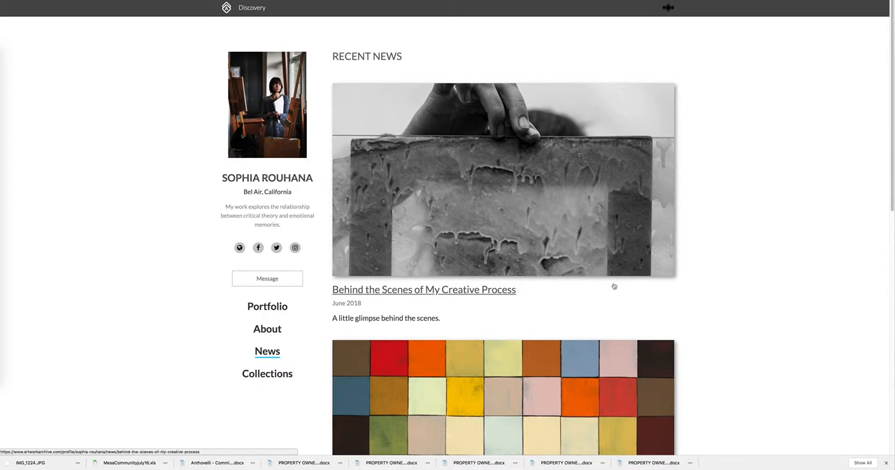
pyautogui.moveTo(358, 364)
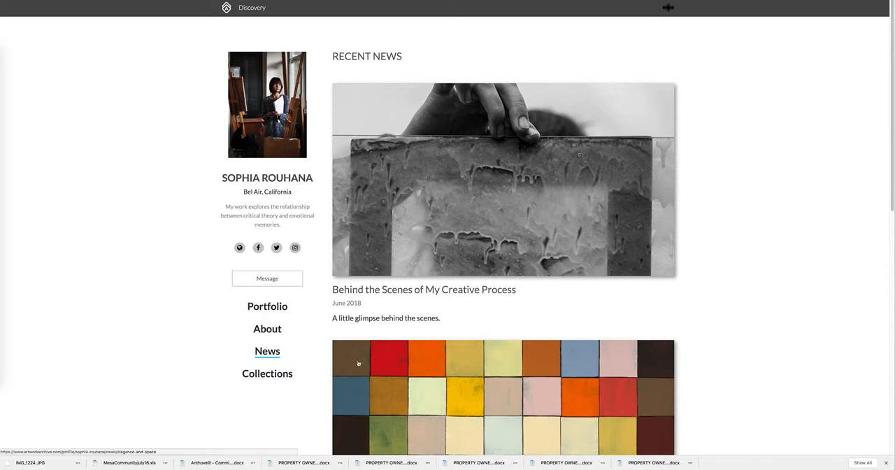
pyautogui.click(267, 374)
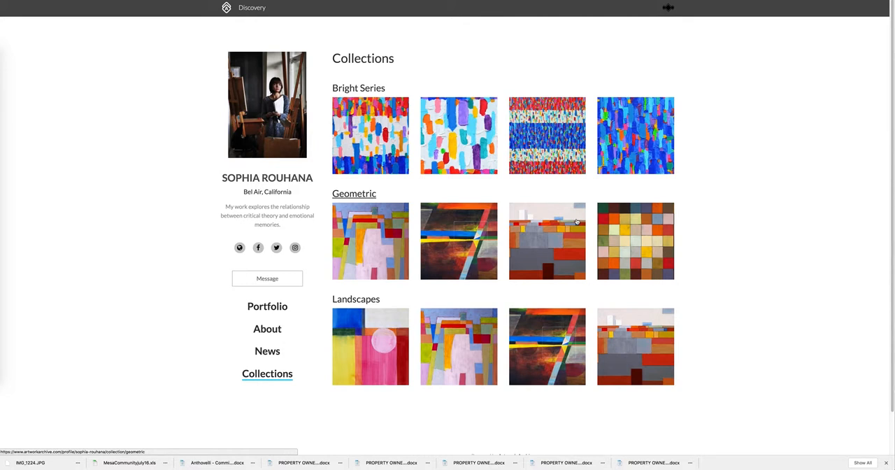
pyautogui.moveTo(267, 306)
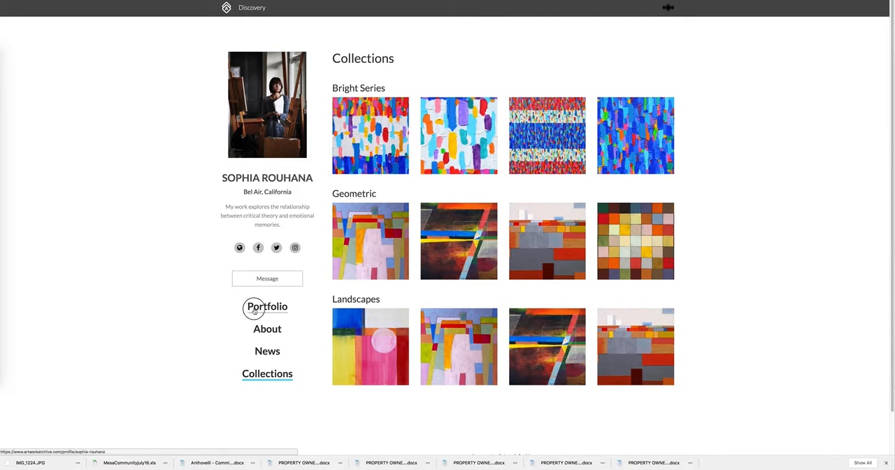
# Step: View the artist's Portfolio grid, previewing Reflecting Interior (oil, 64×64 in)
pyautogui.click(267, 307)
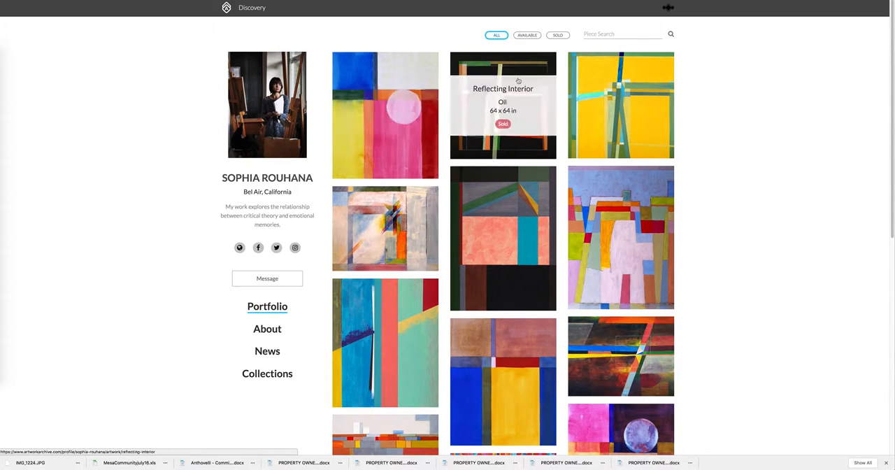
pyautogui.moveTo(676, 293)
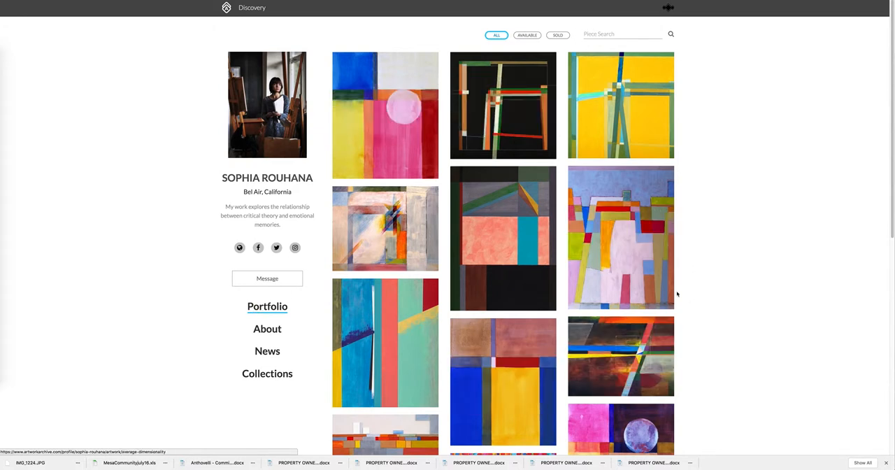
pyautogui.moveTo(690, 298)
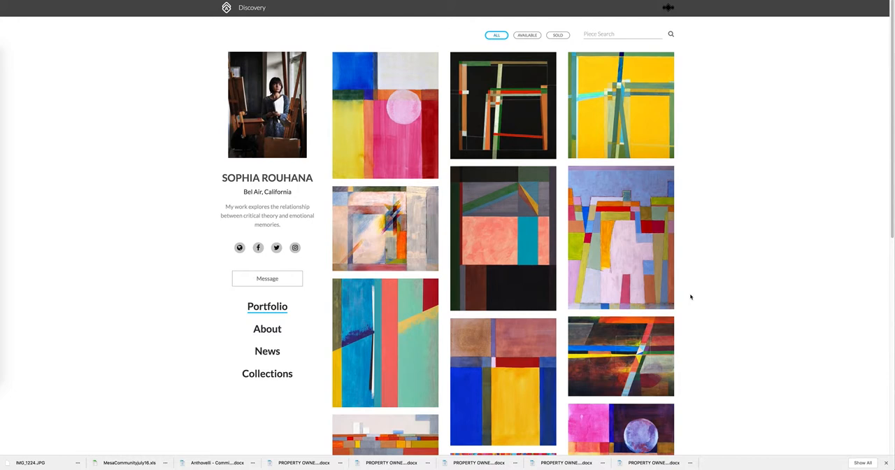
pyautogui.moveTo(772, 320)
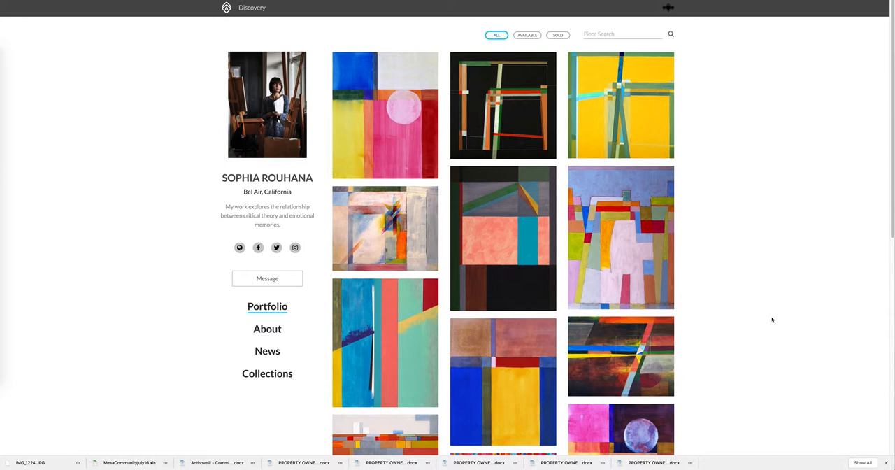
pyautogui.moveTo(758, 263)
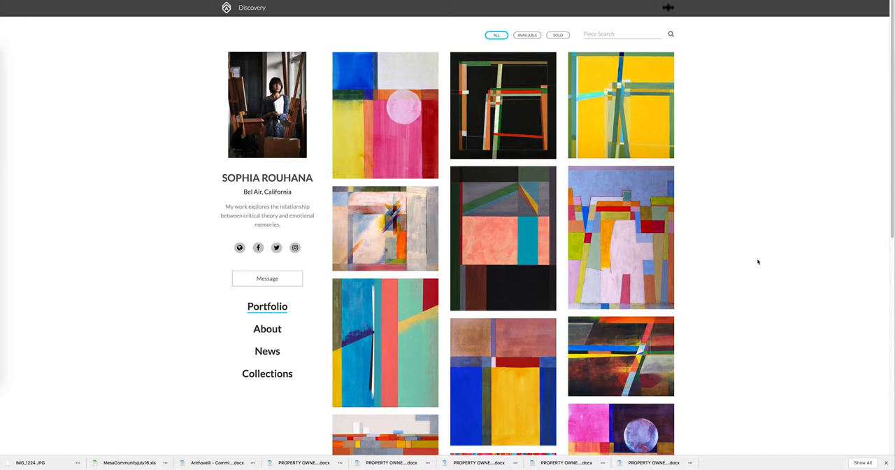
pyautogui.moveTo(503, 236)
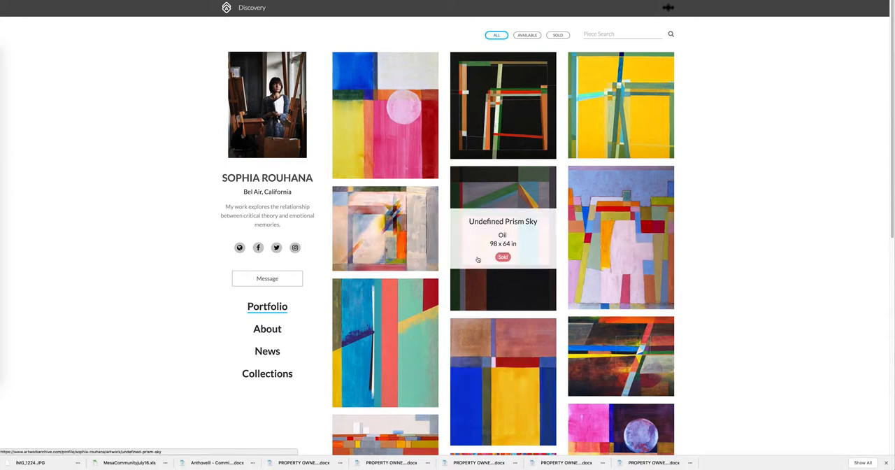
pyautogui.moveTo(819, 290)
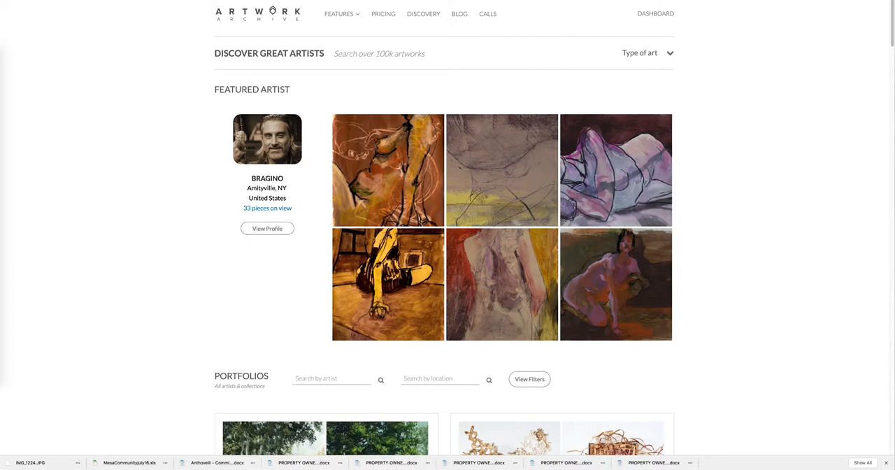
pyautogui.moveTo(265, 78)
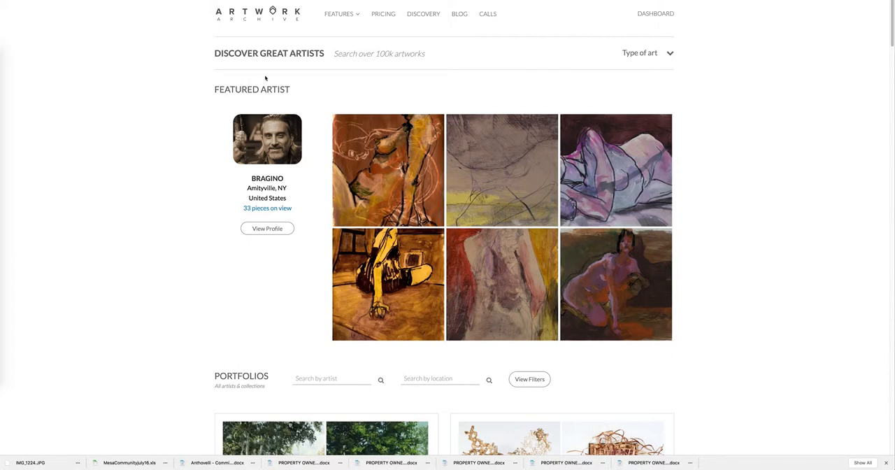
# Step: Search Discovery portfolios by location 'Denver', listing artists like Heidi Jung and Katie Carey
pyautogui.scroll(-3)
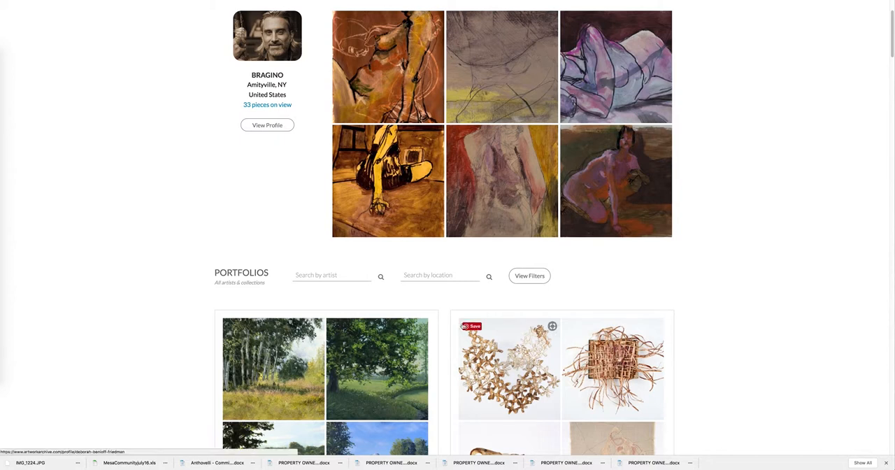
pyautogui.moveTo(448, 304)
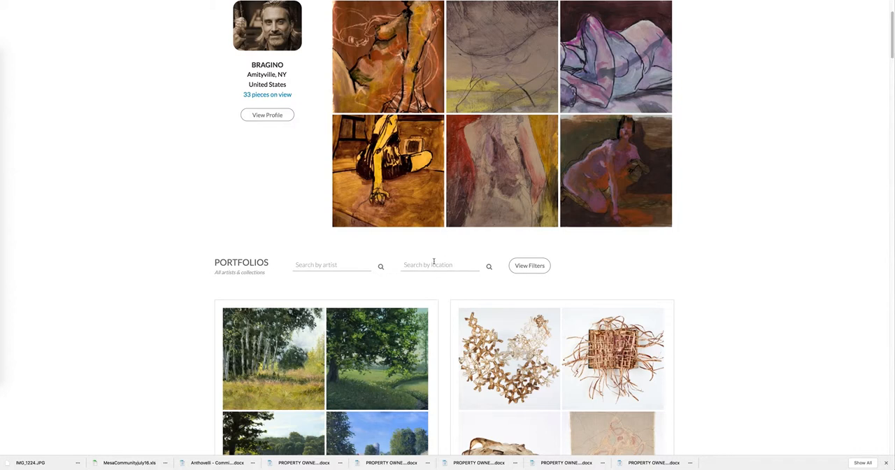
pyautogui.write('Denver')
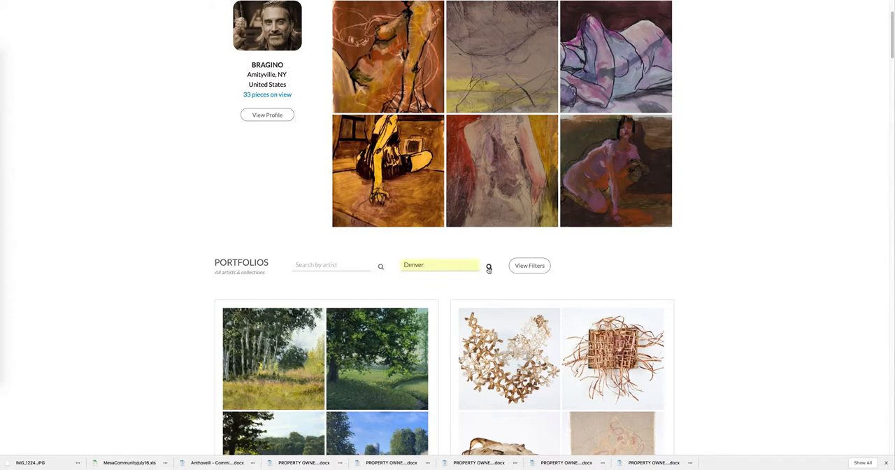
pyautogui.click(490, 266)
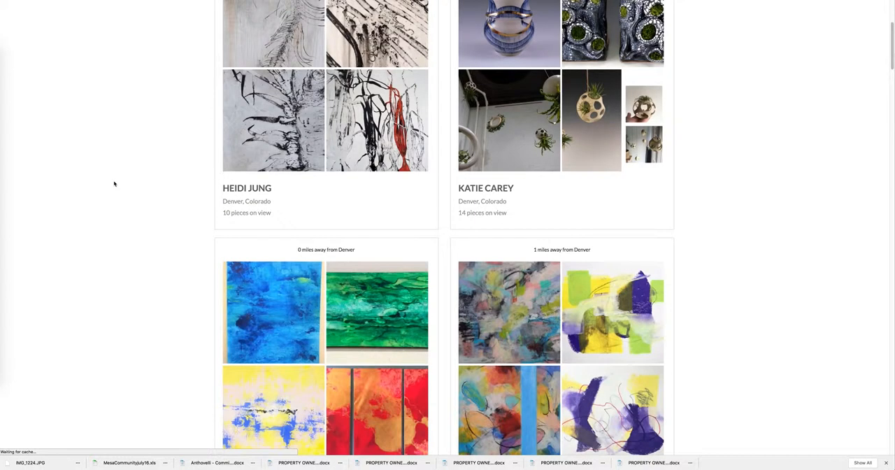
pyautogui.scroll(-3)
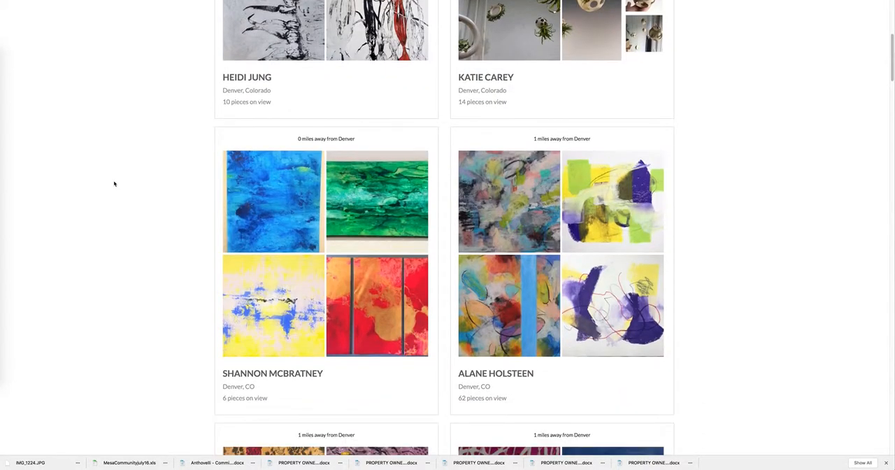
pyautogui.scroll(3)
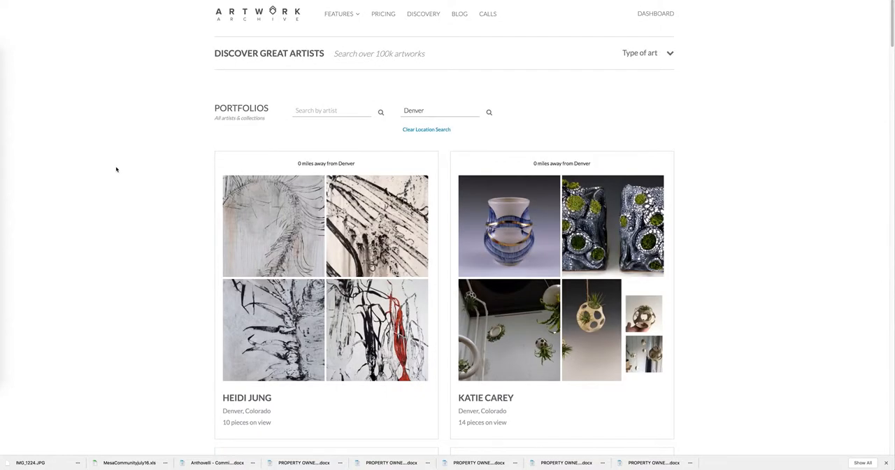
pyautogui.moveTo(186, 78)
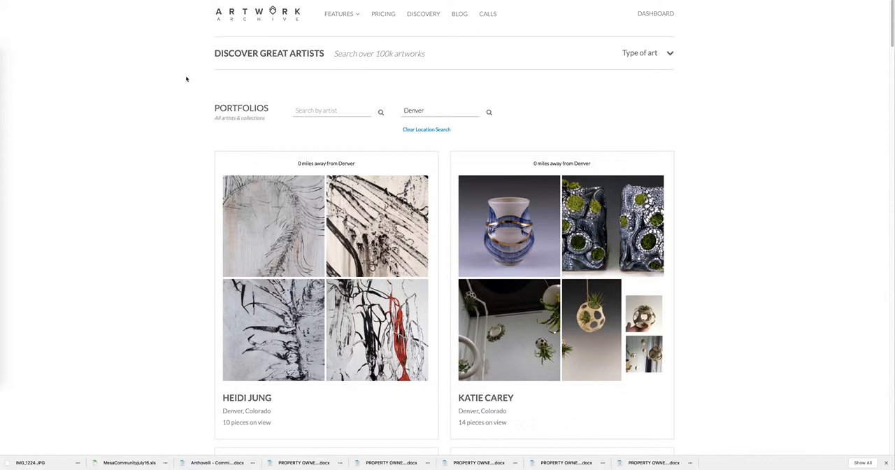
pyautogui.moveTo(239, 25)
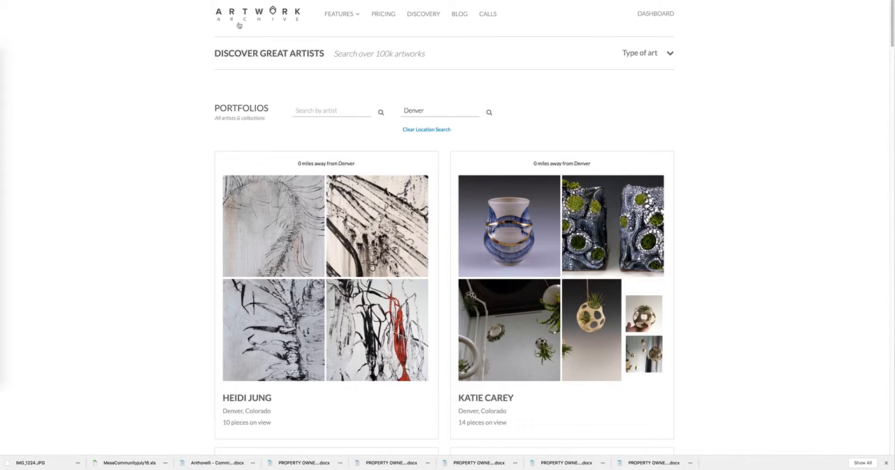
pyautogui.moveTo(243, 21)
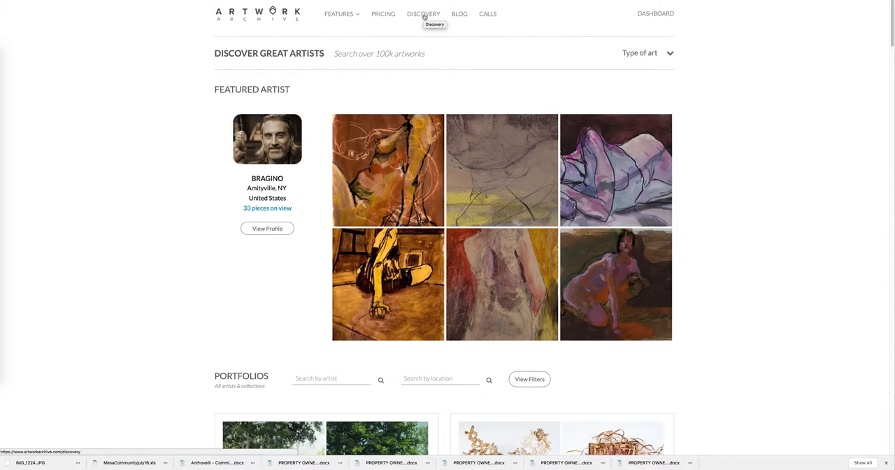
pyautogui.moveTo(419, 22)
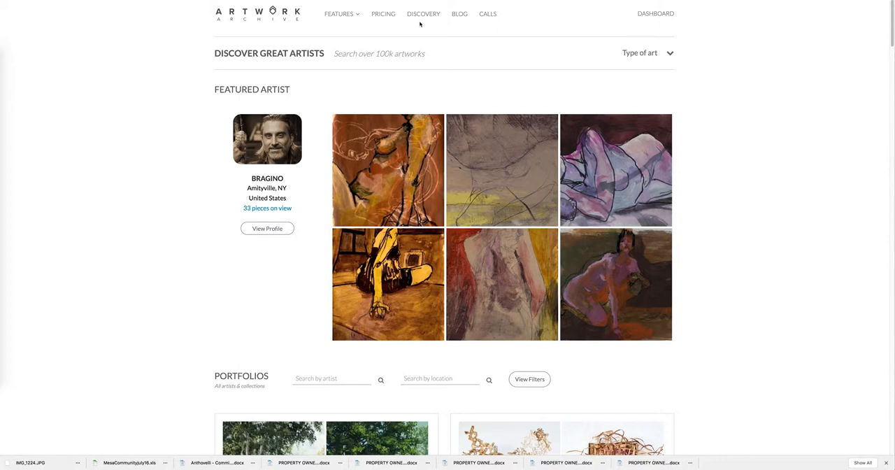